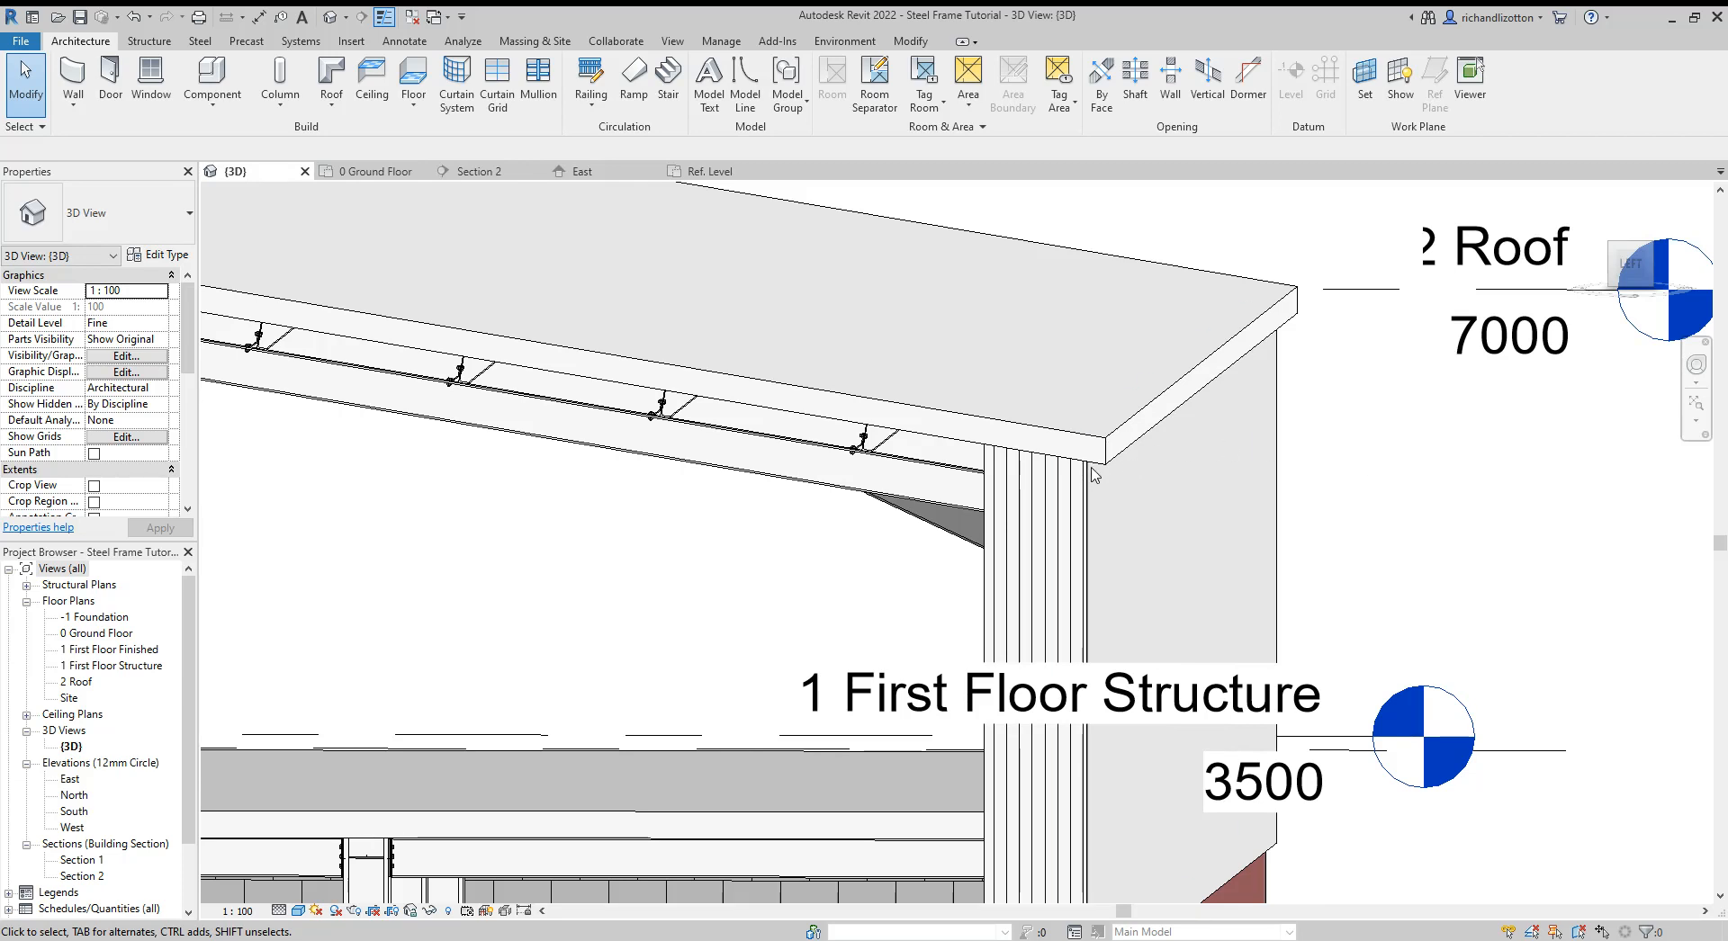
pyautogui.moveTo(1131, 459)
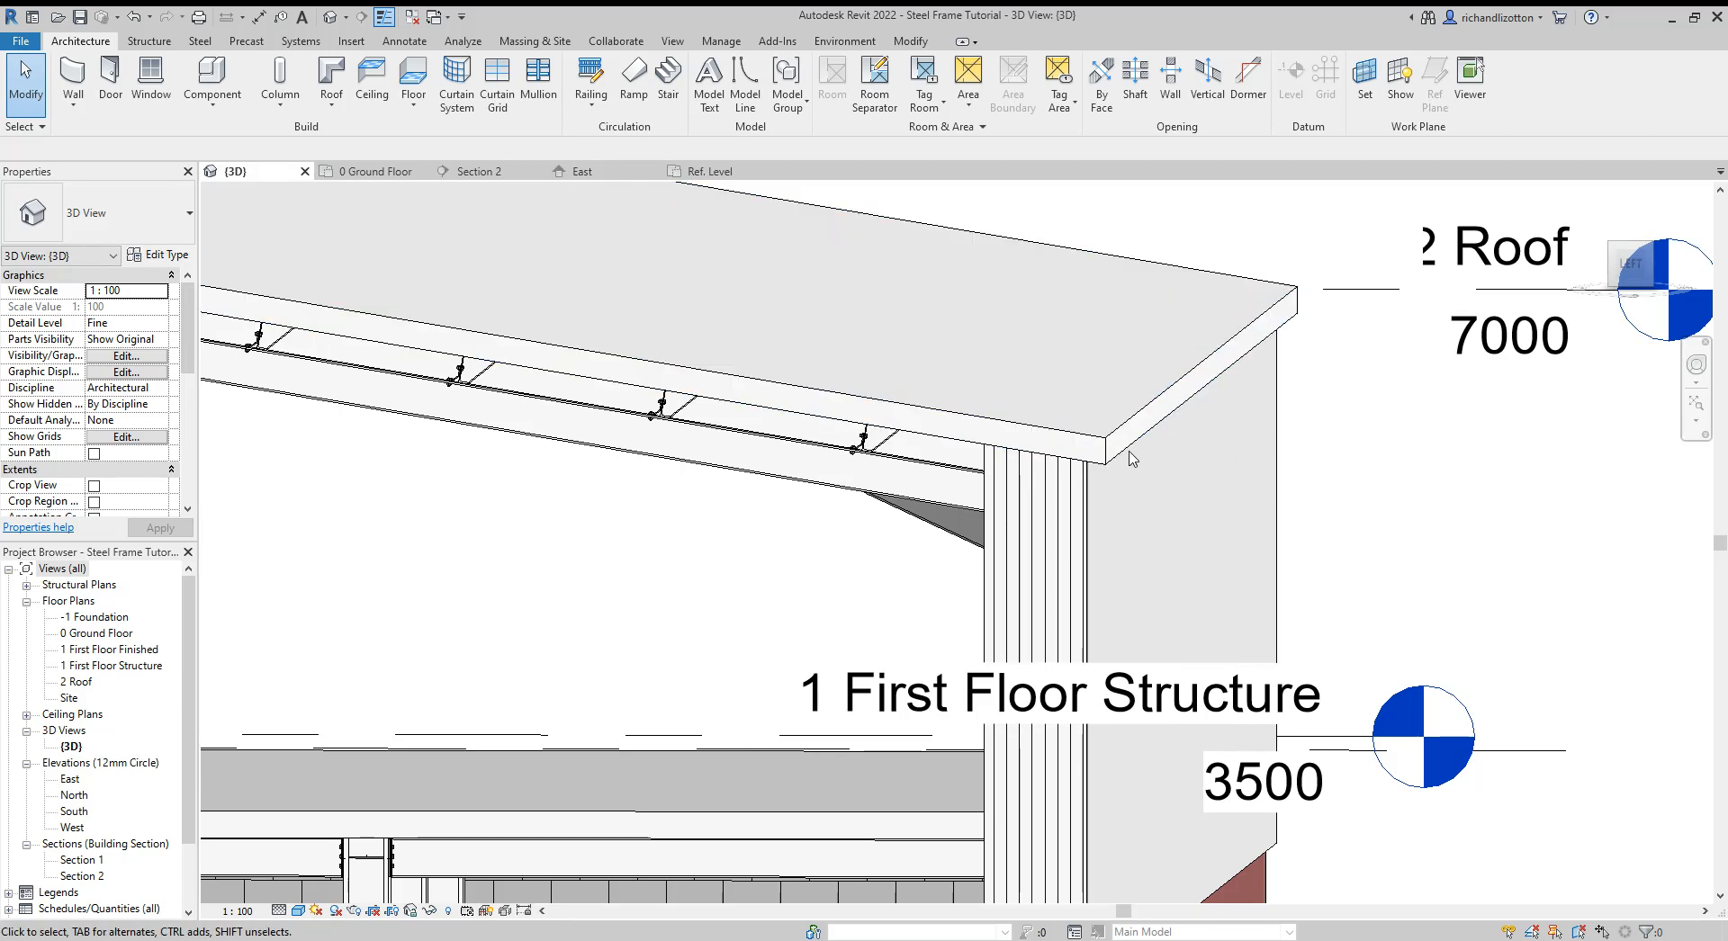
# Step: Inspect the roof cladding corner in 3D, then show the East elevation of the building
pyautogui.click(1168, 429)
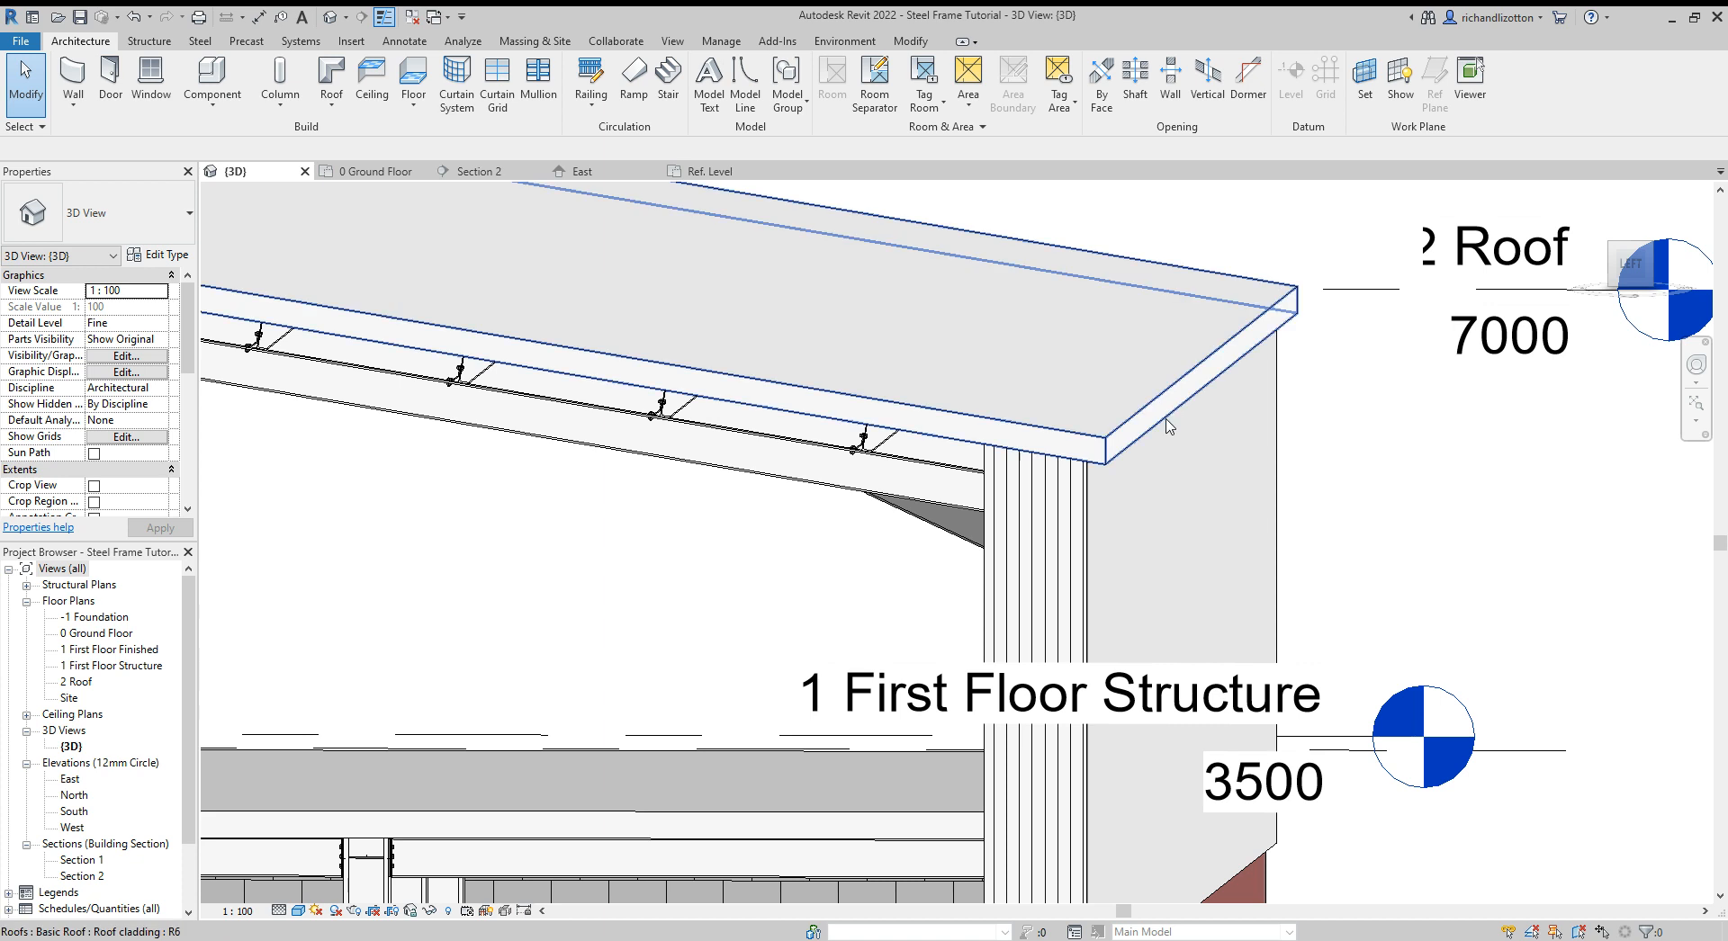
pyautogui.moveTo(1168, 428); pyautogui.dragTo(1141, 468)
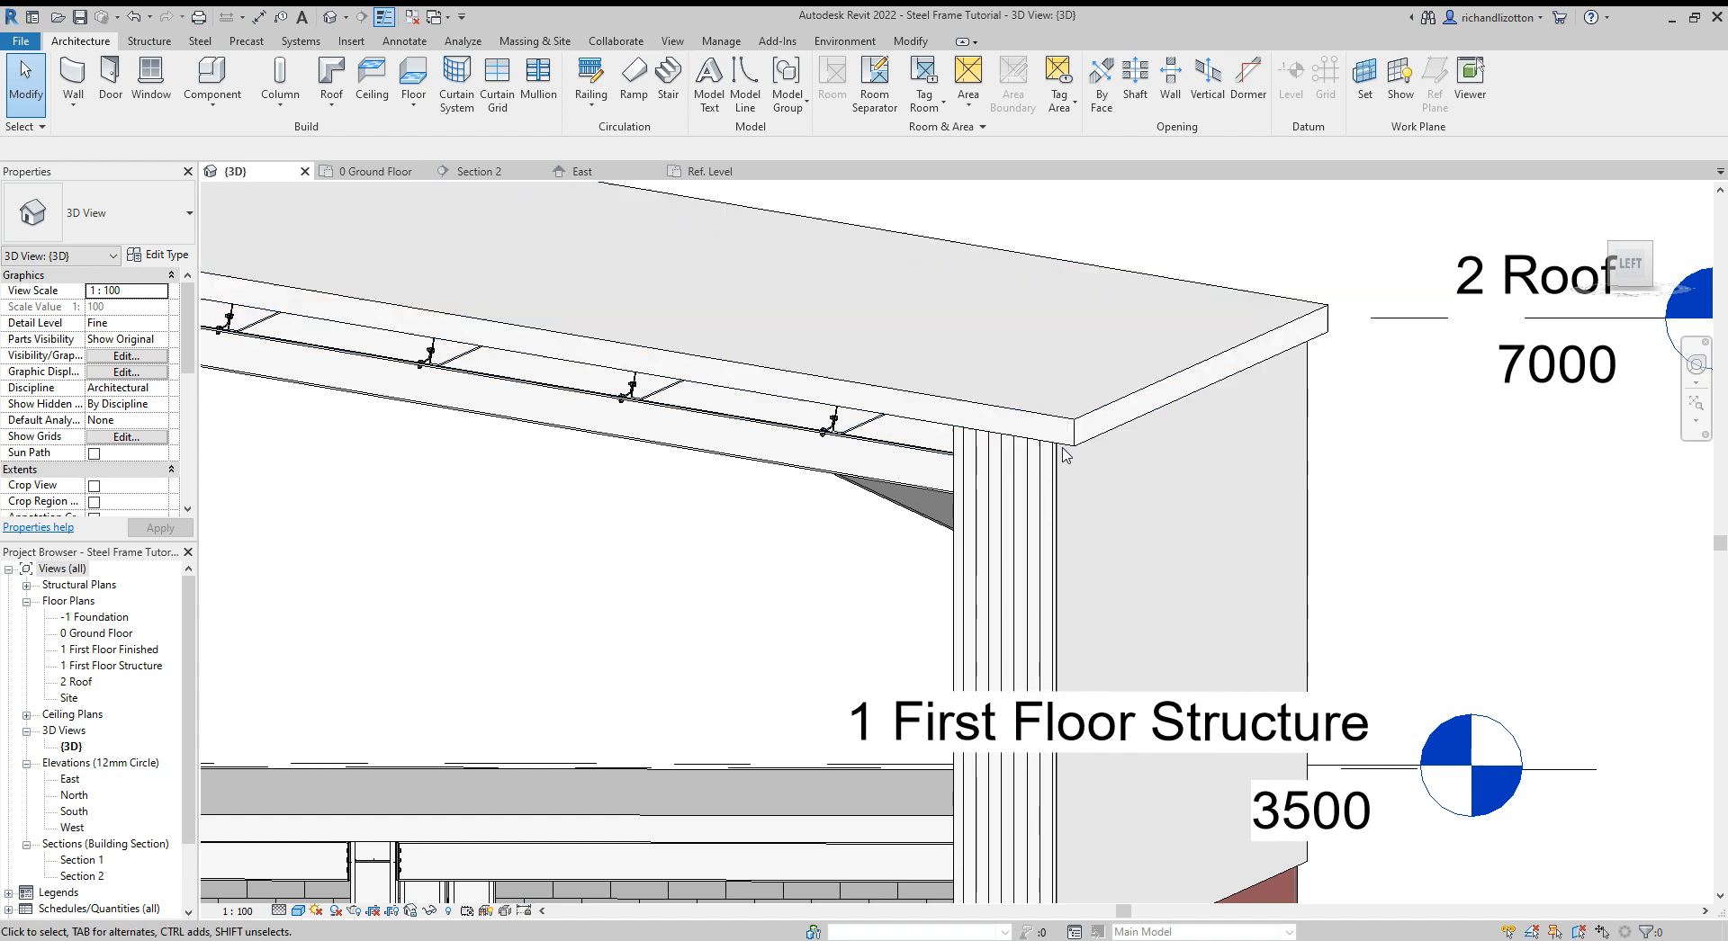
pyautogui.moveTo(1112, 483)
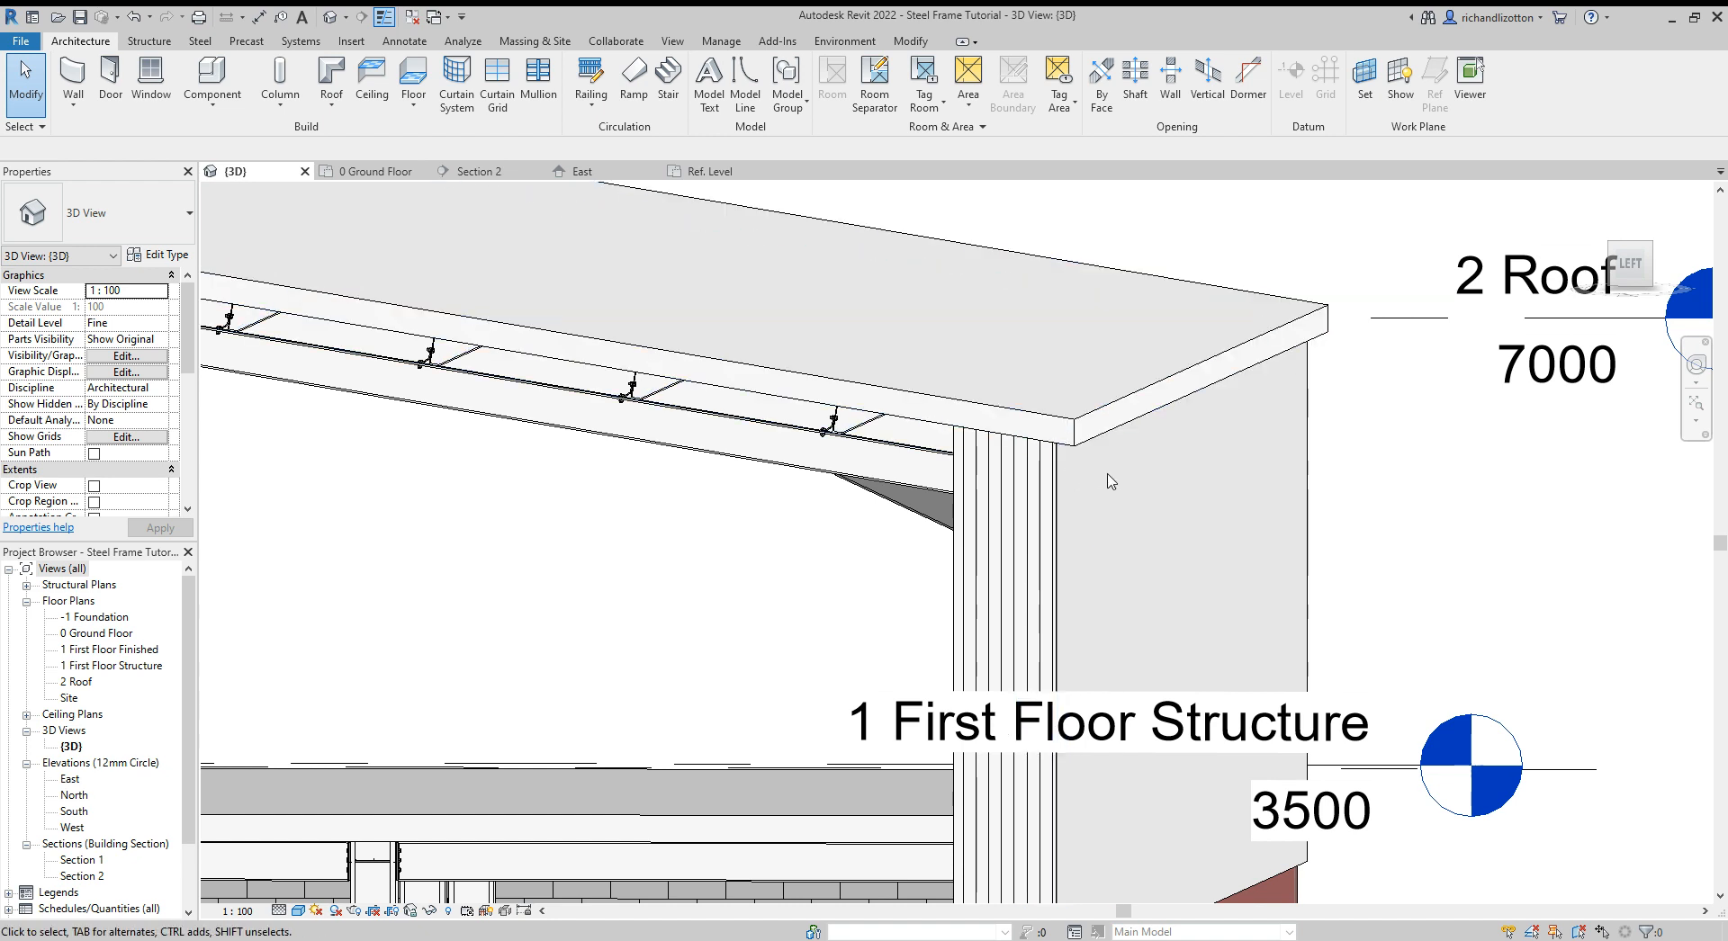
pyautogui.moveTo(1319, 361)
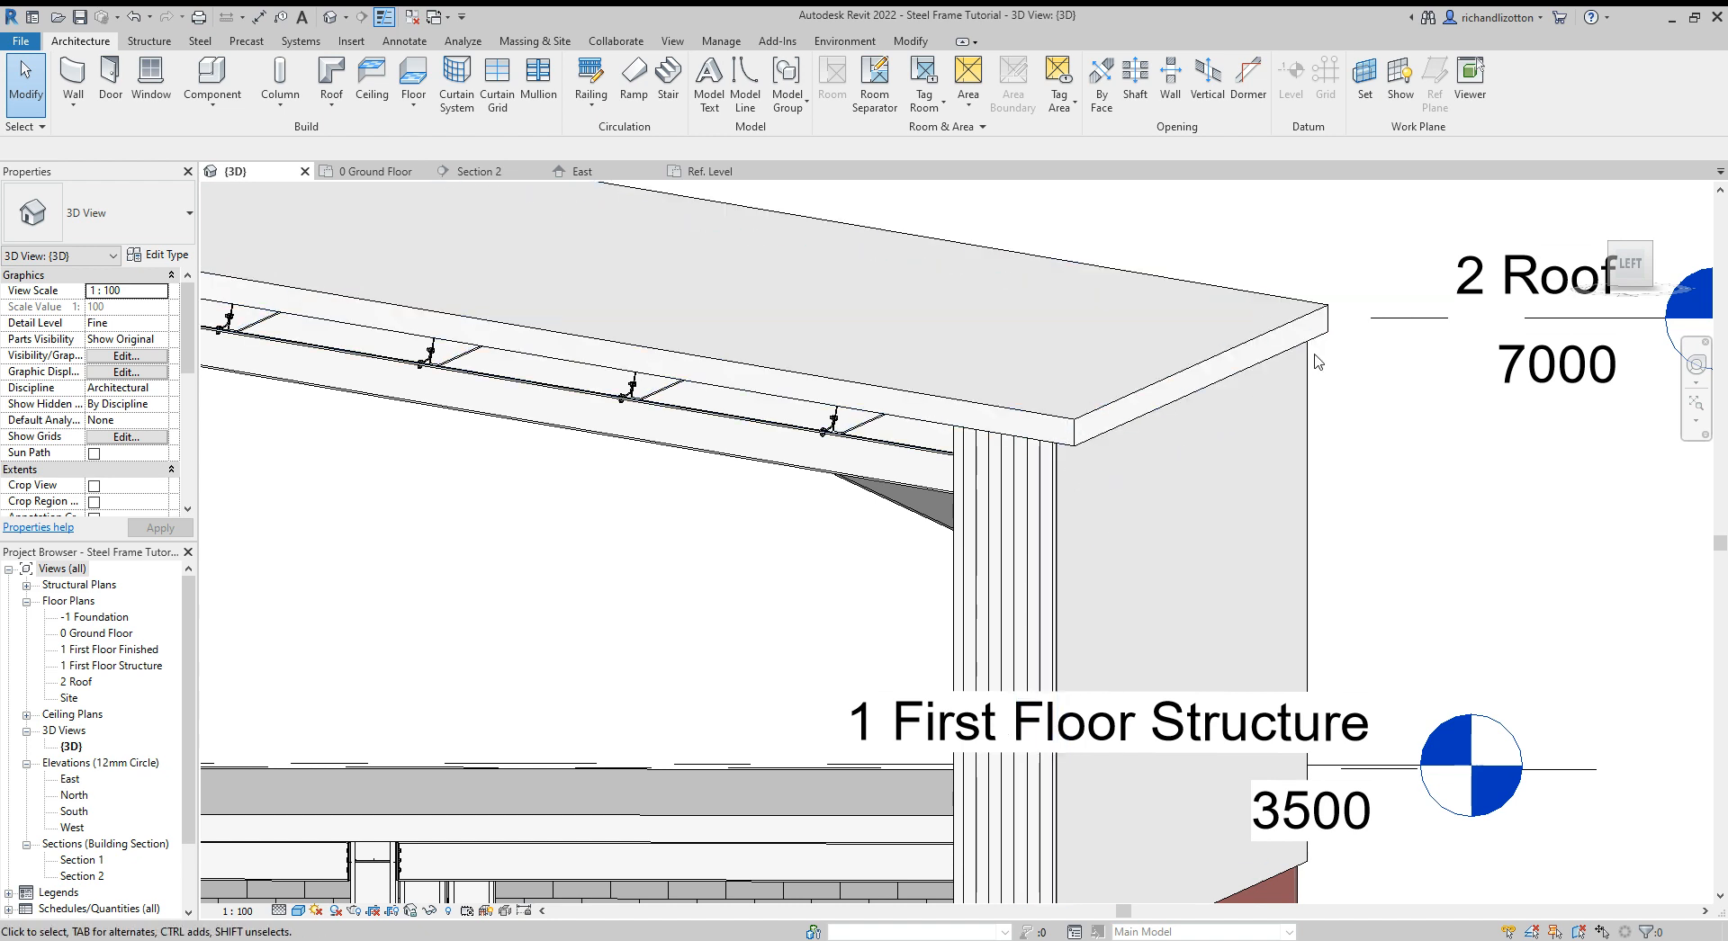
pyautogui.moveTo(1173, 416)
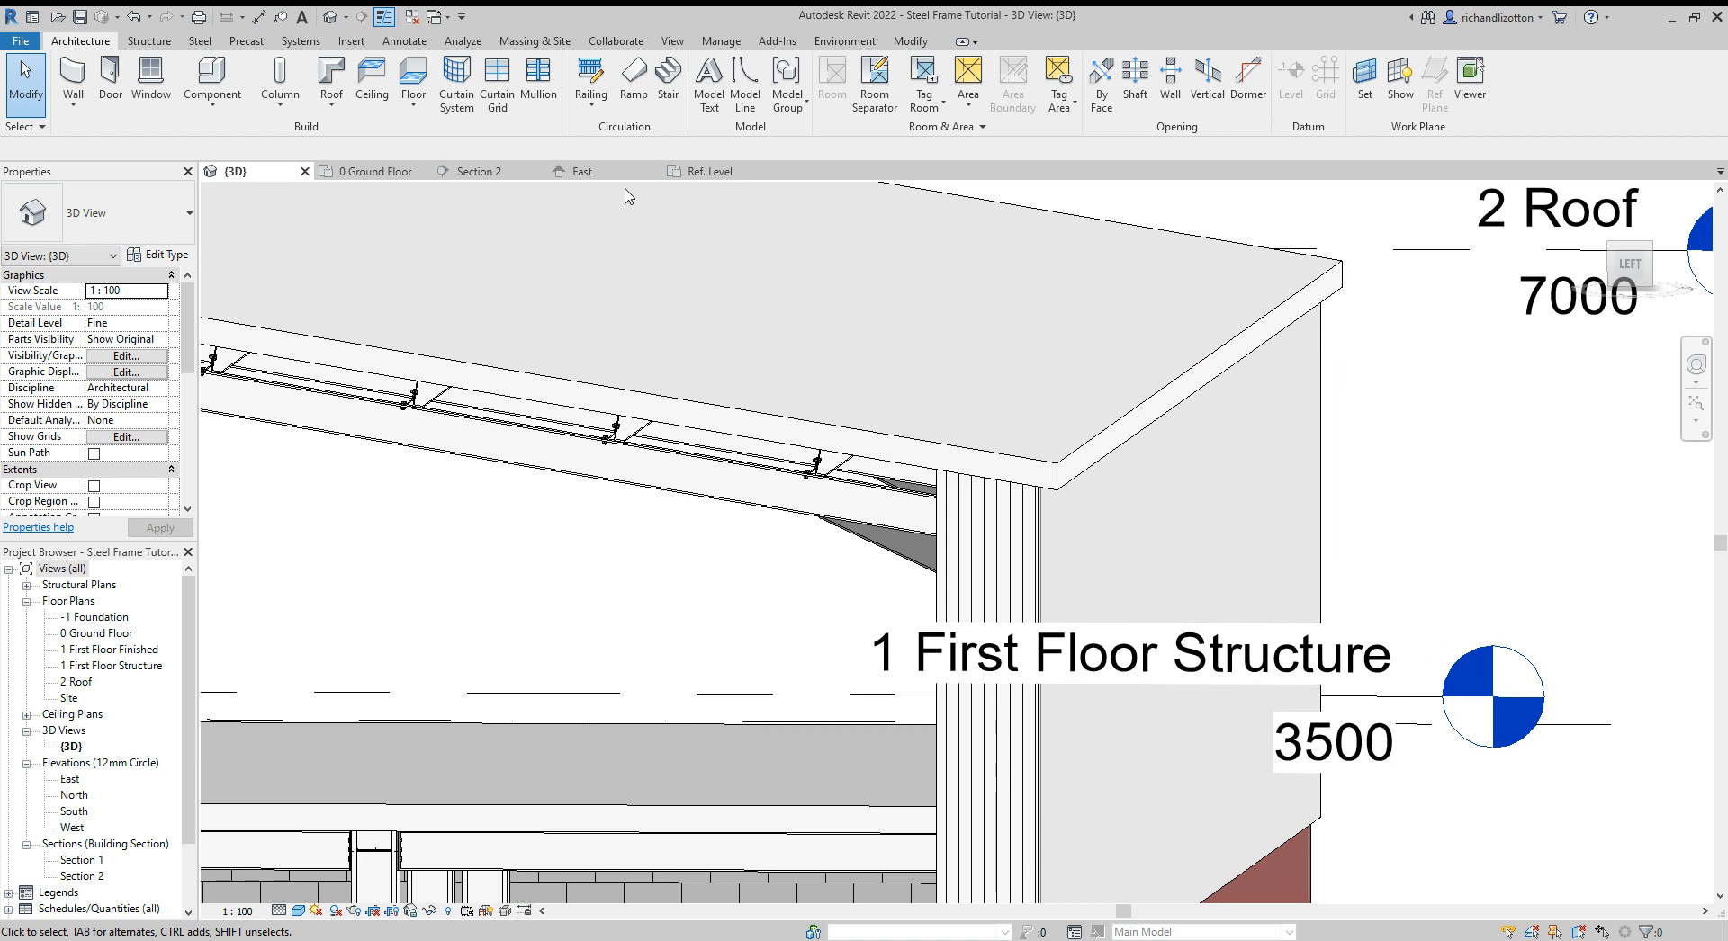
pyautogui.click(581, 171)
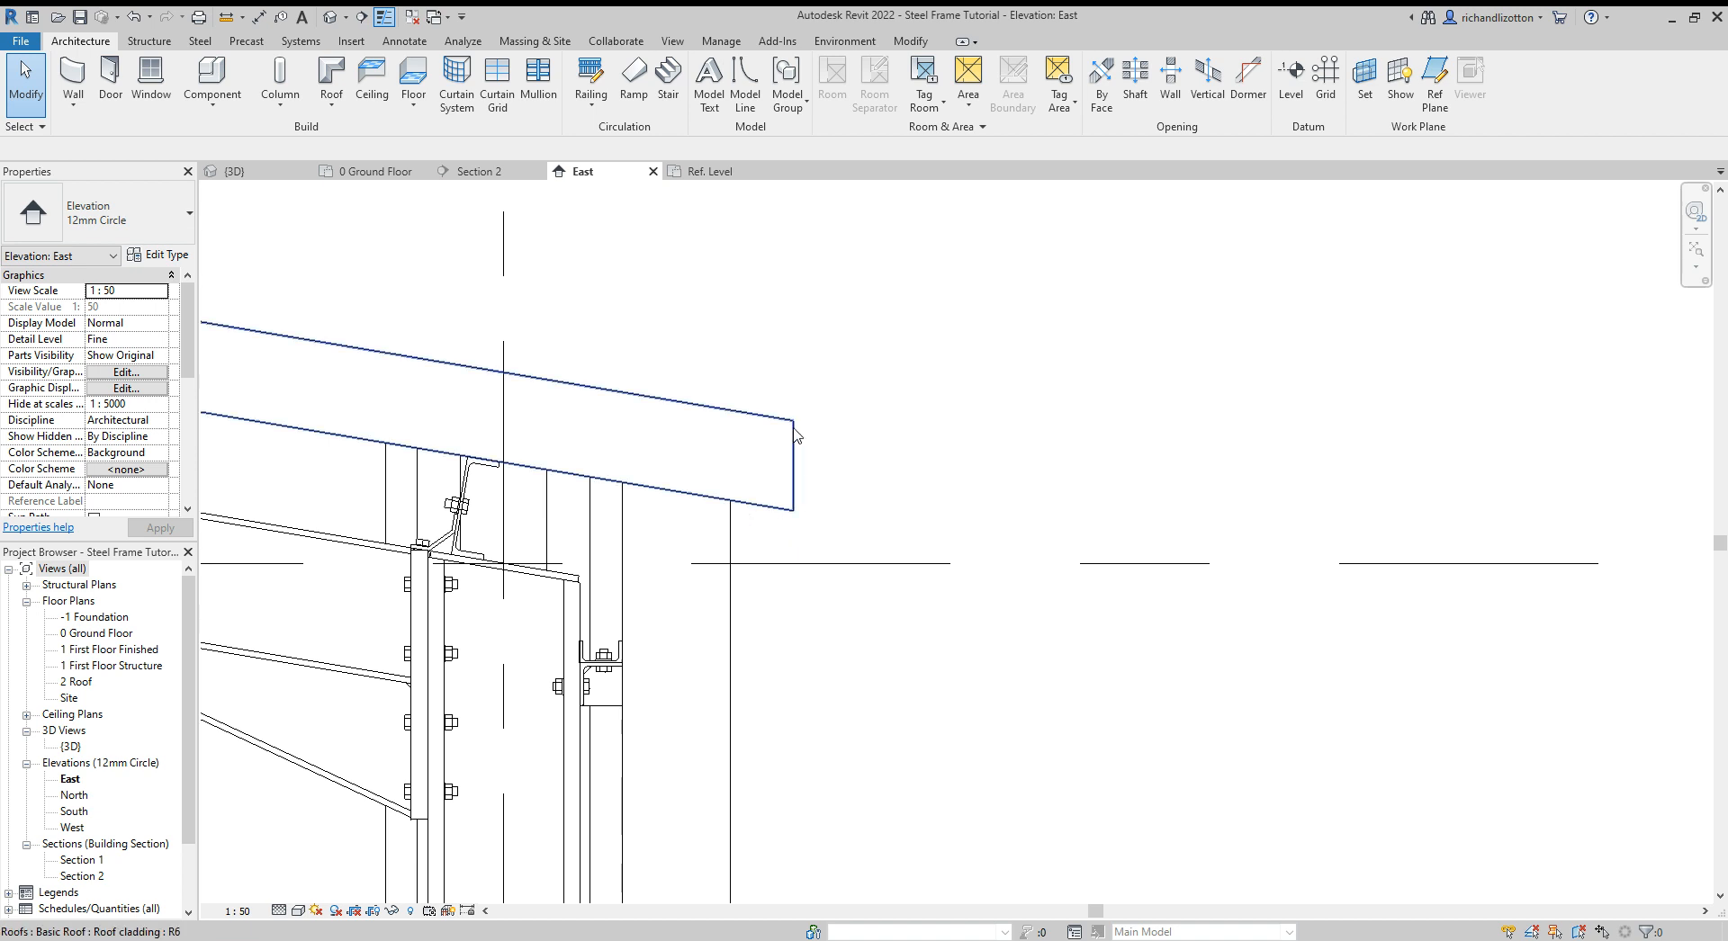
pyautogui.moveTo(795, 518)
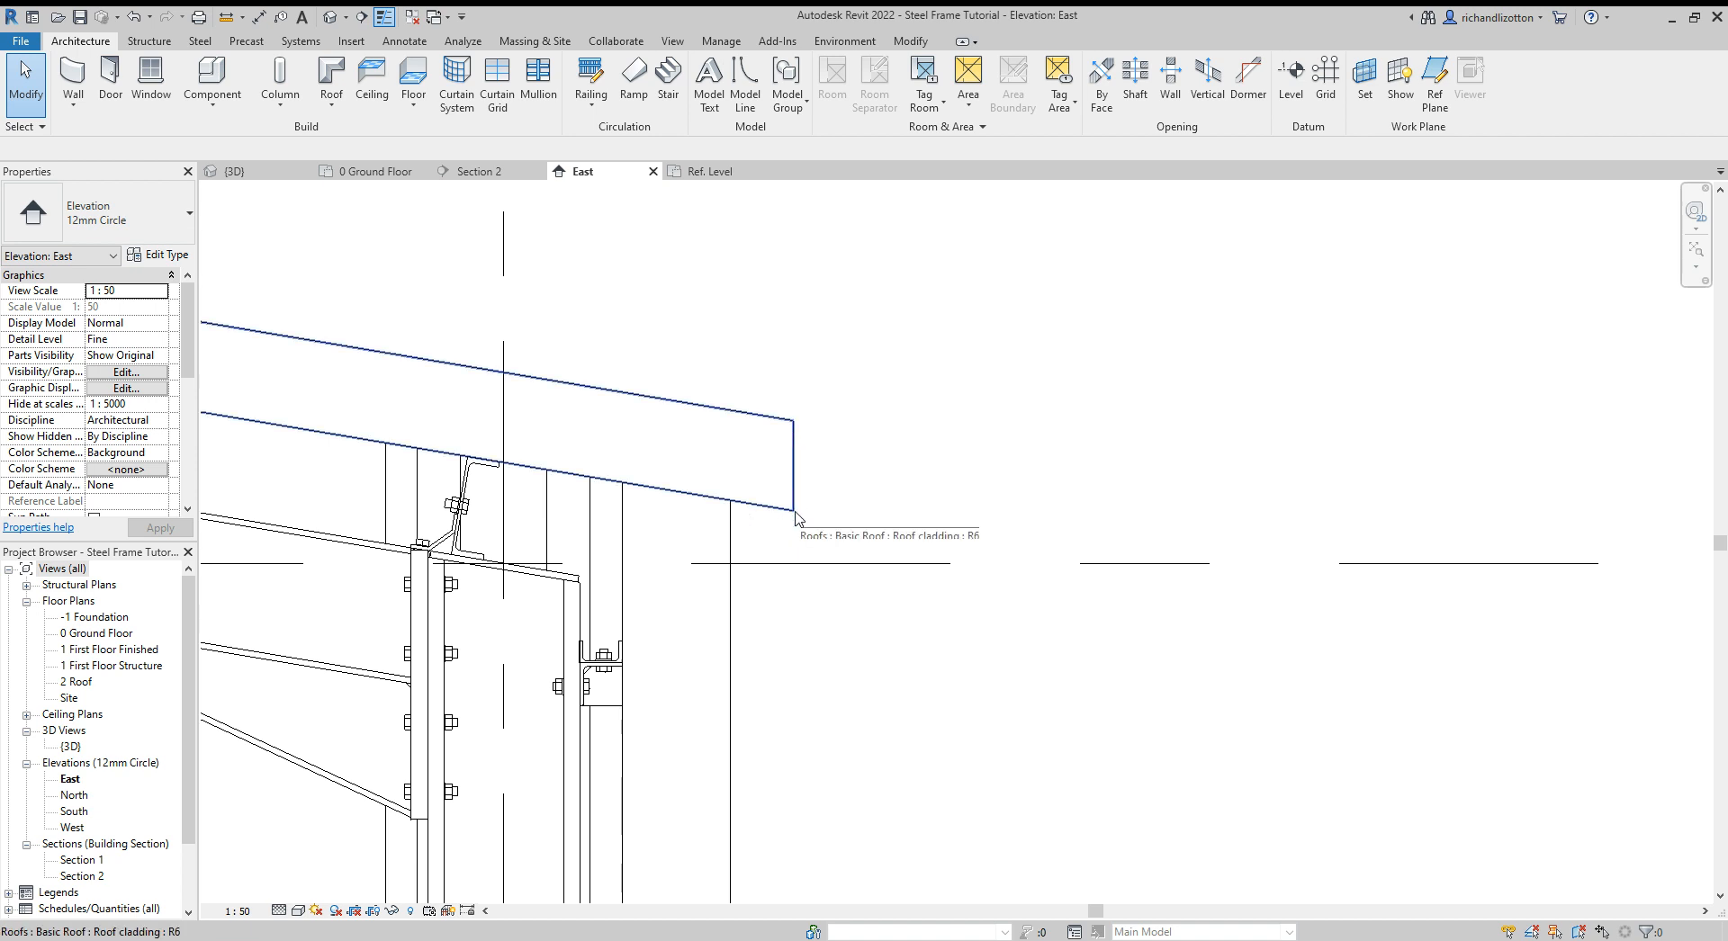
pyautogui.moveTo(758, 525)
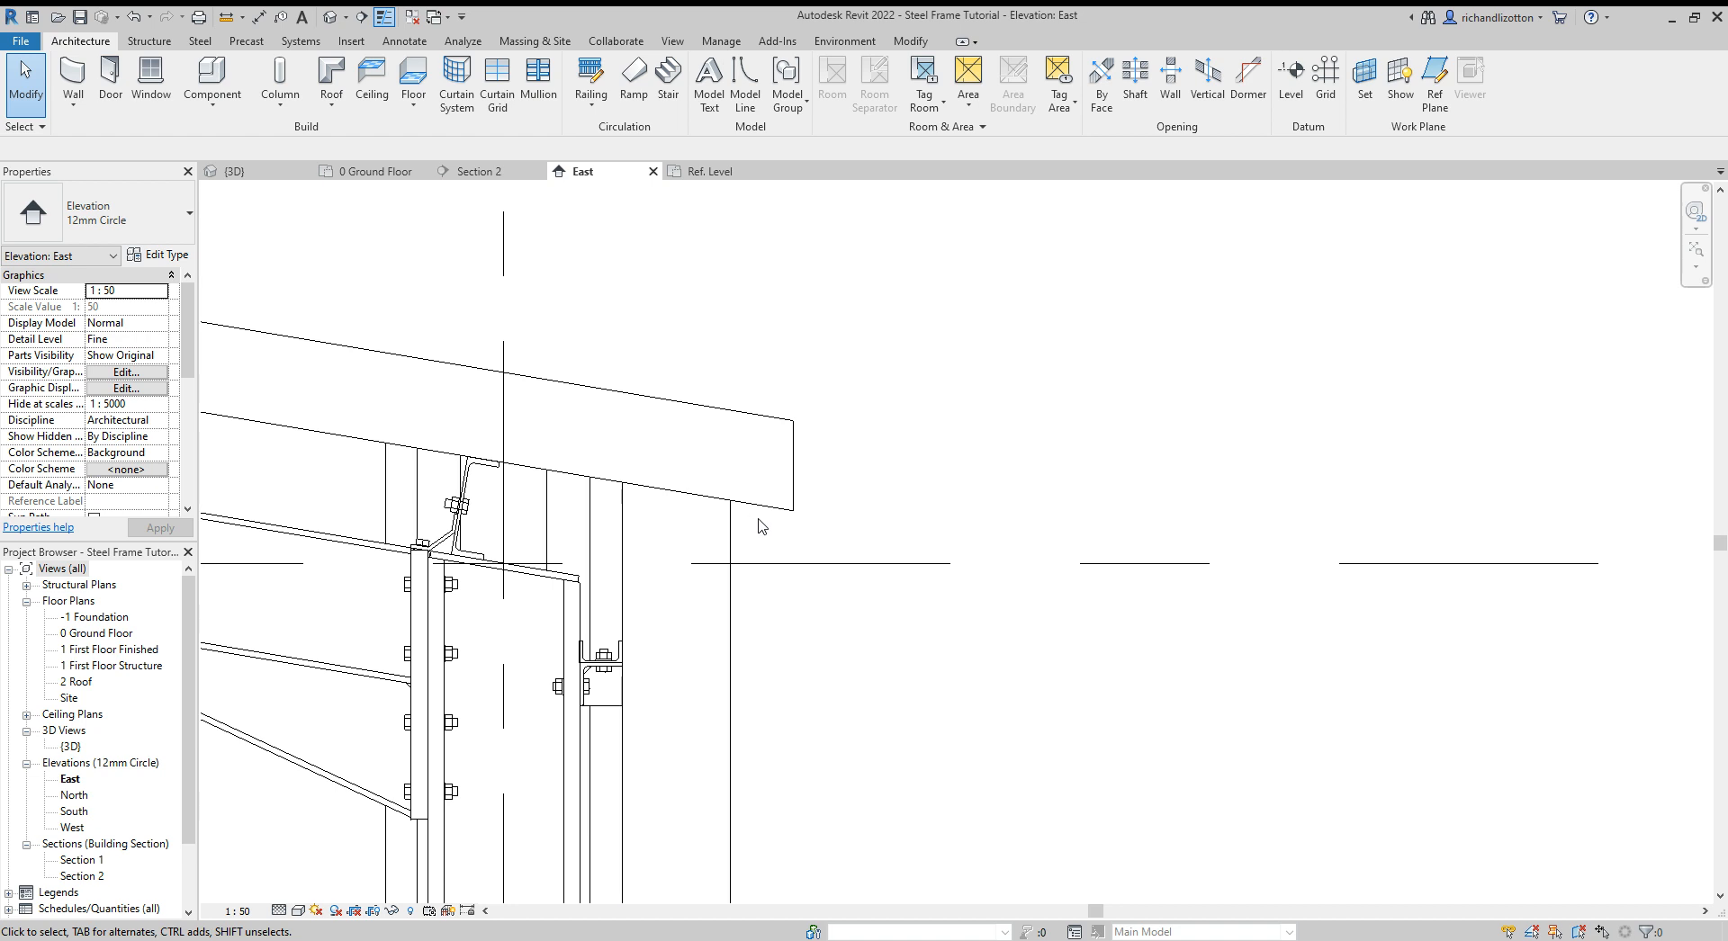
pyautogui.moveTo(766, 522)
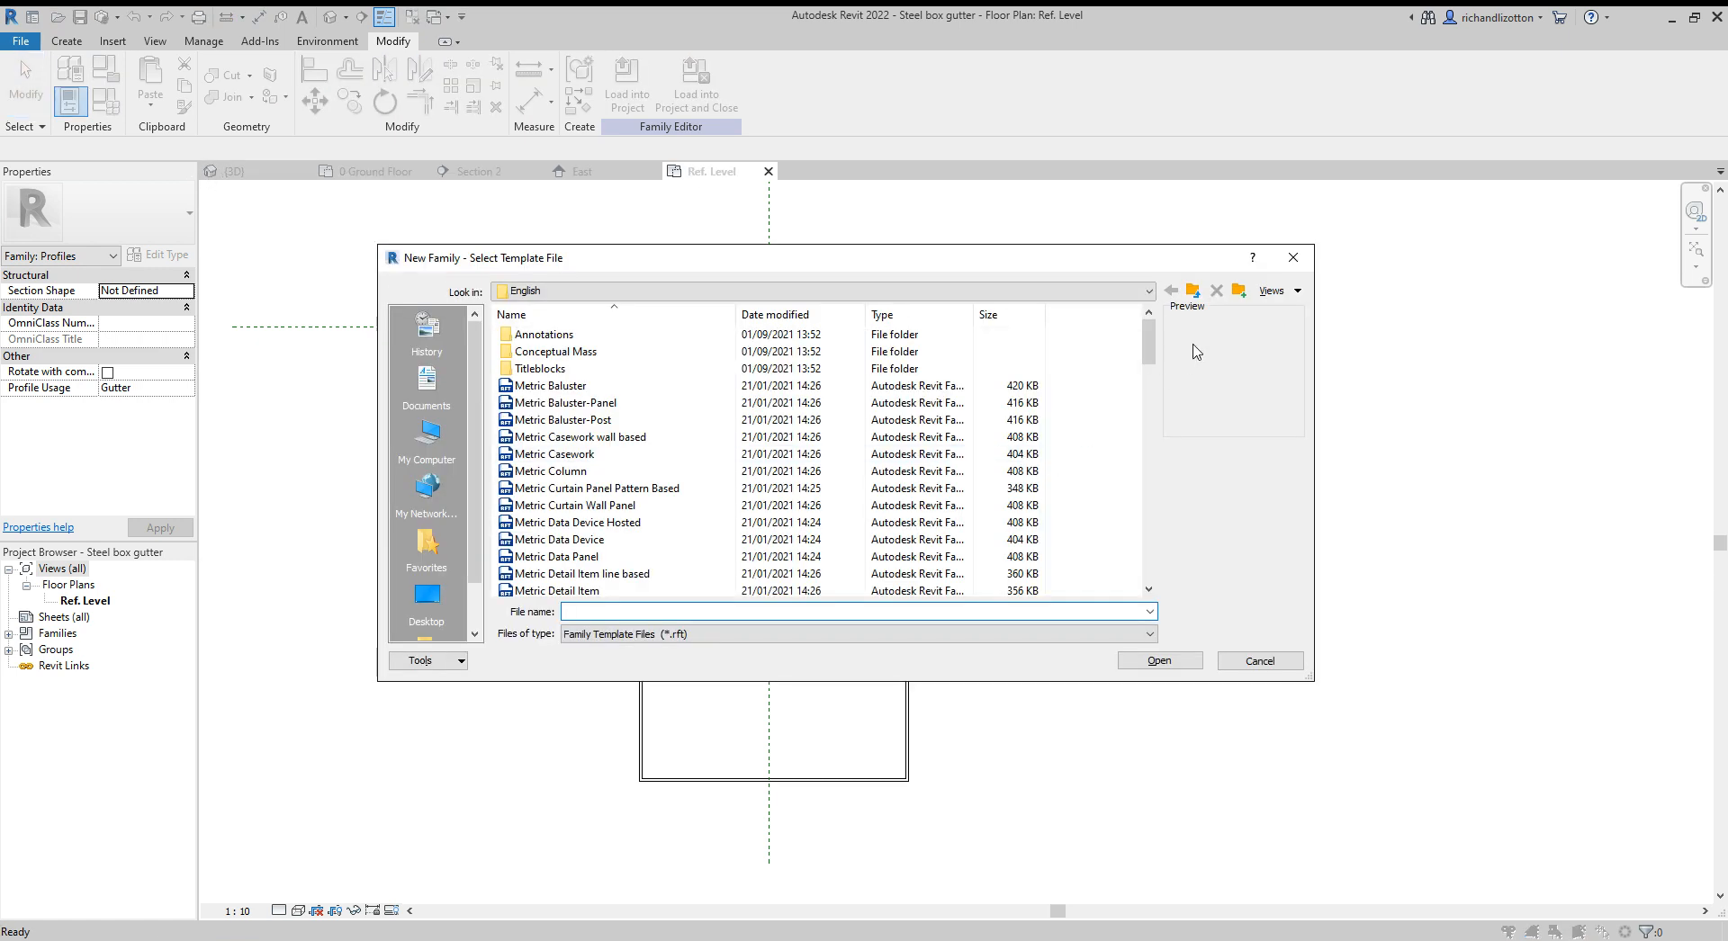
# Step: Browse the family template list and dismiss the Select Template File dialog
pyautogui.scroll(-3)
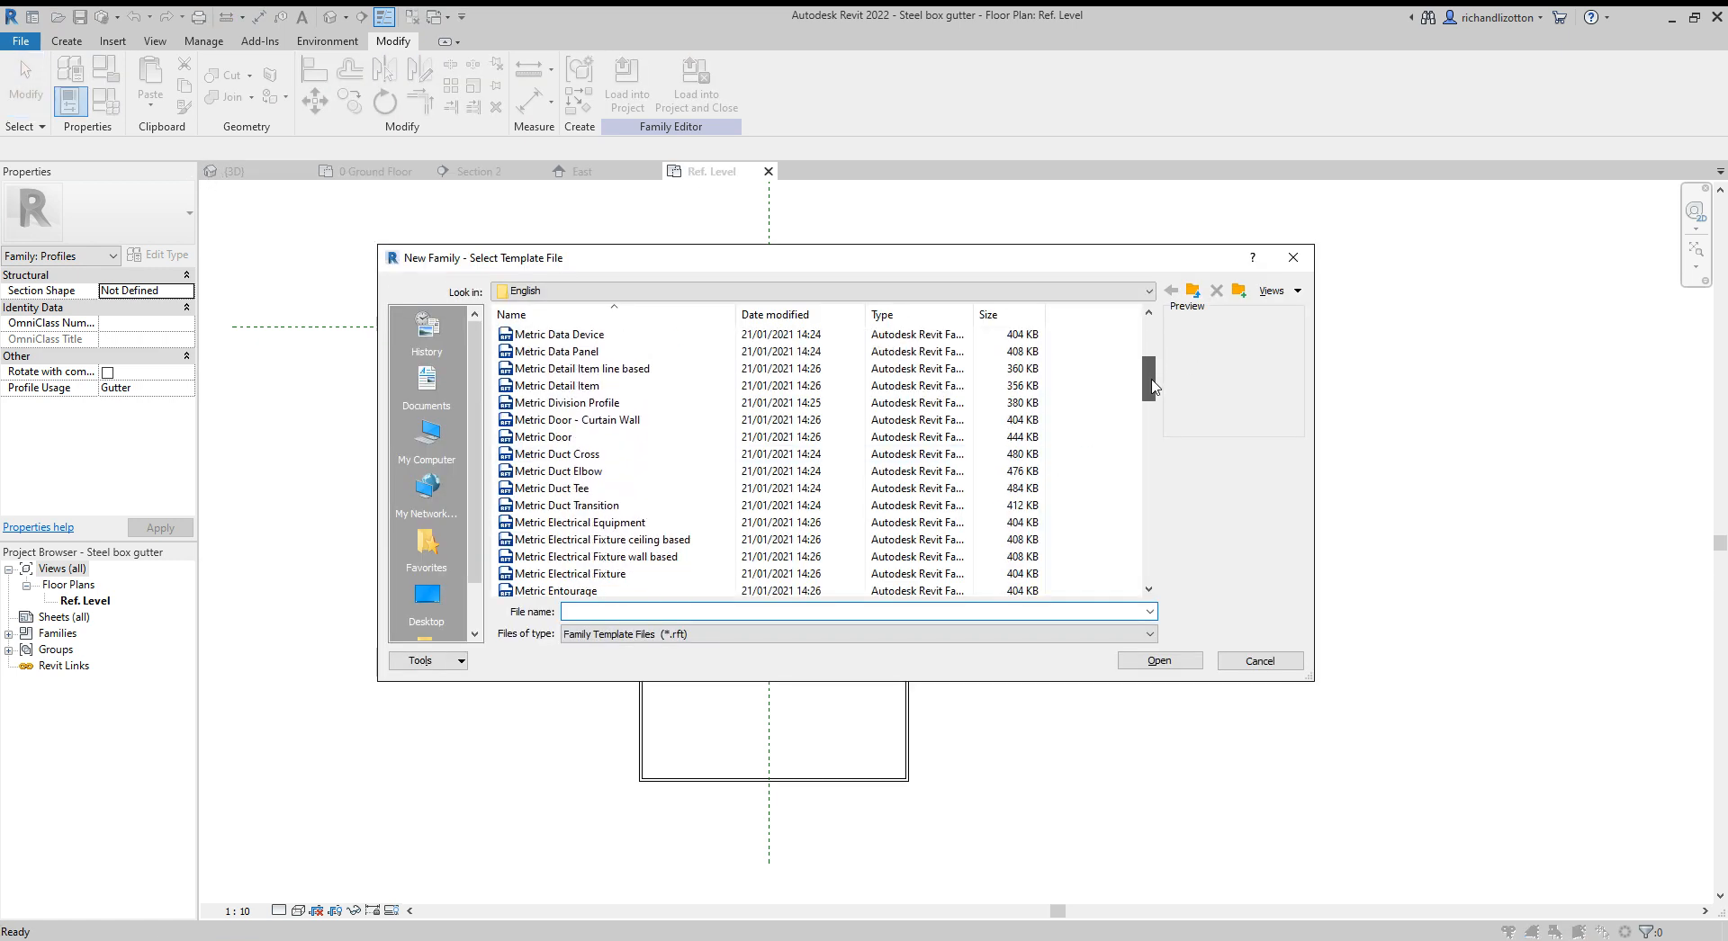
pyautogui.scroll(-3)
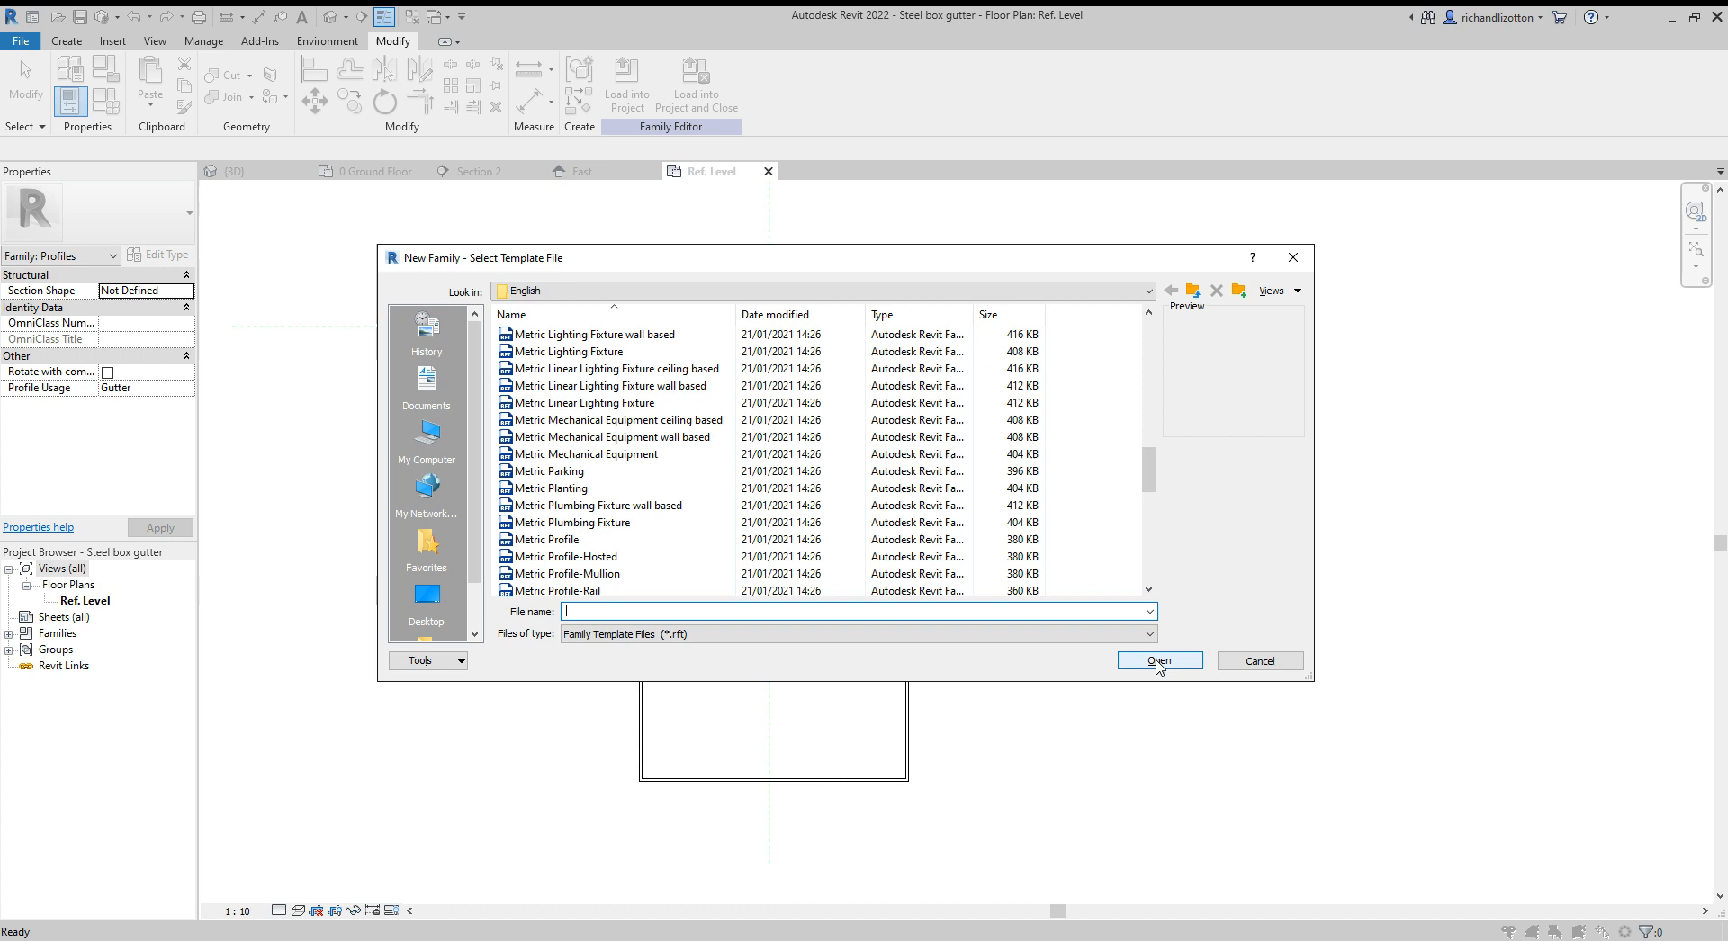
pyautogui.click(1260, 661)
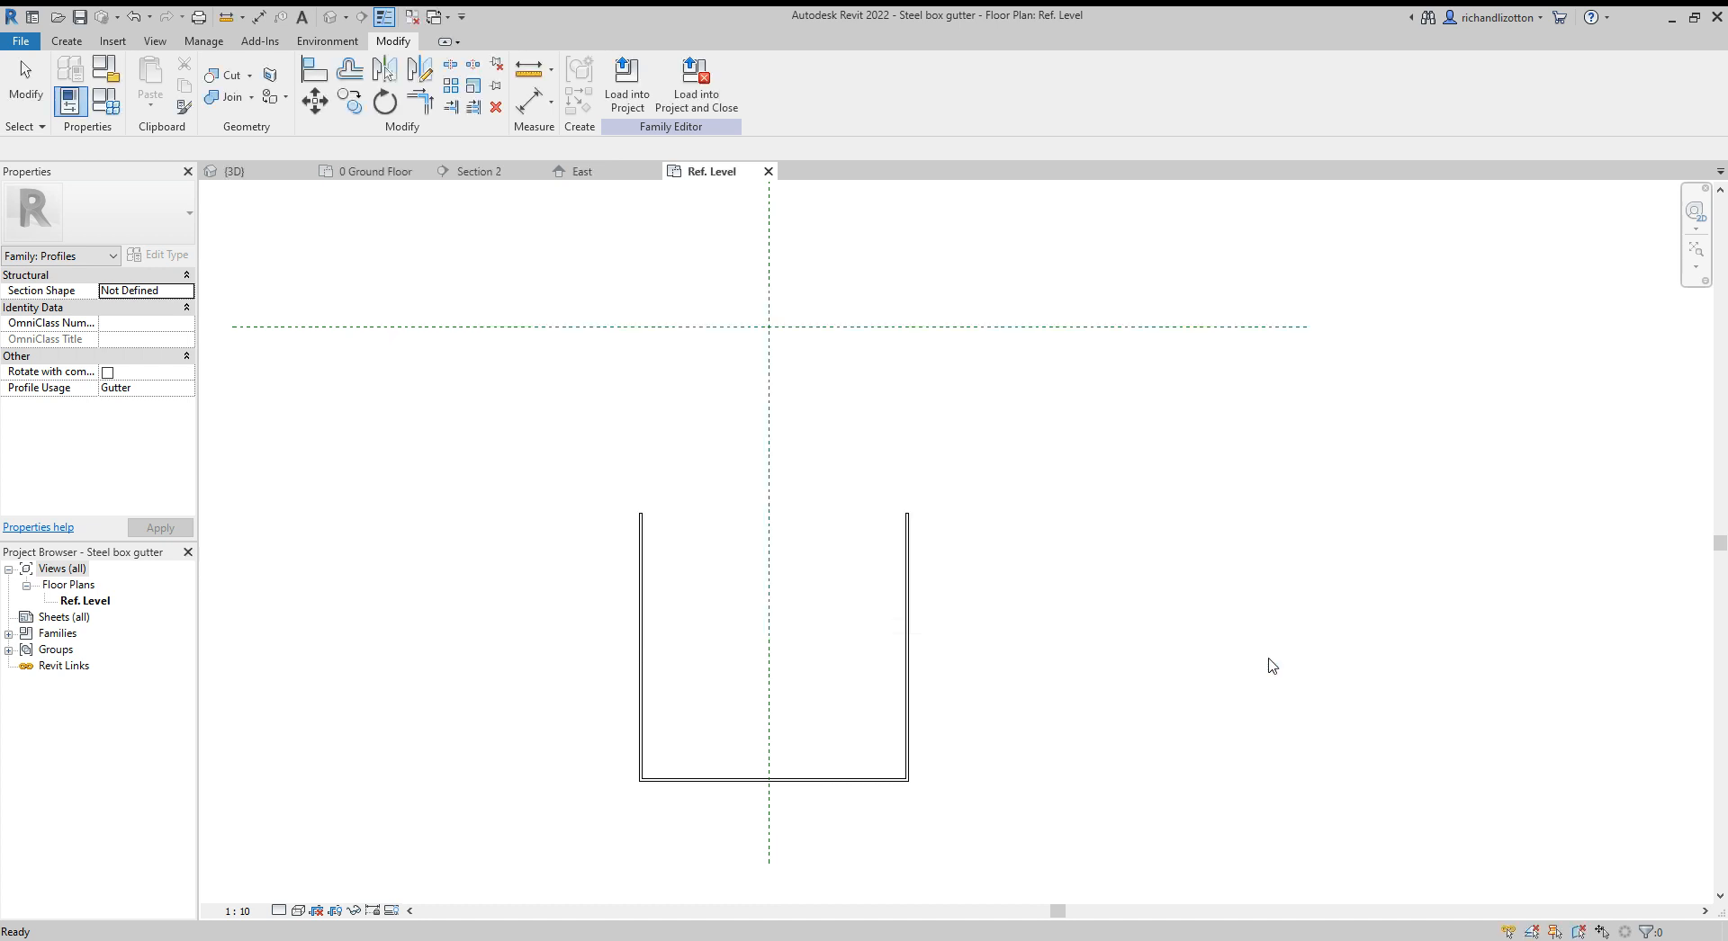
pyautogui.moveTo(921, 670)
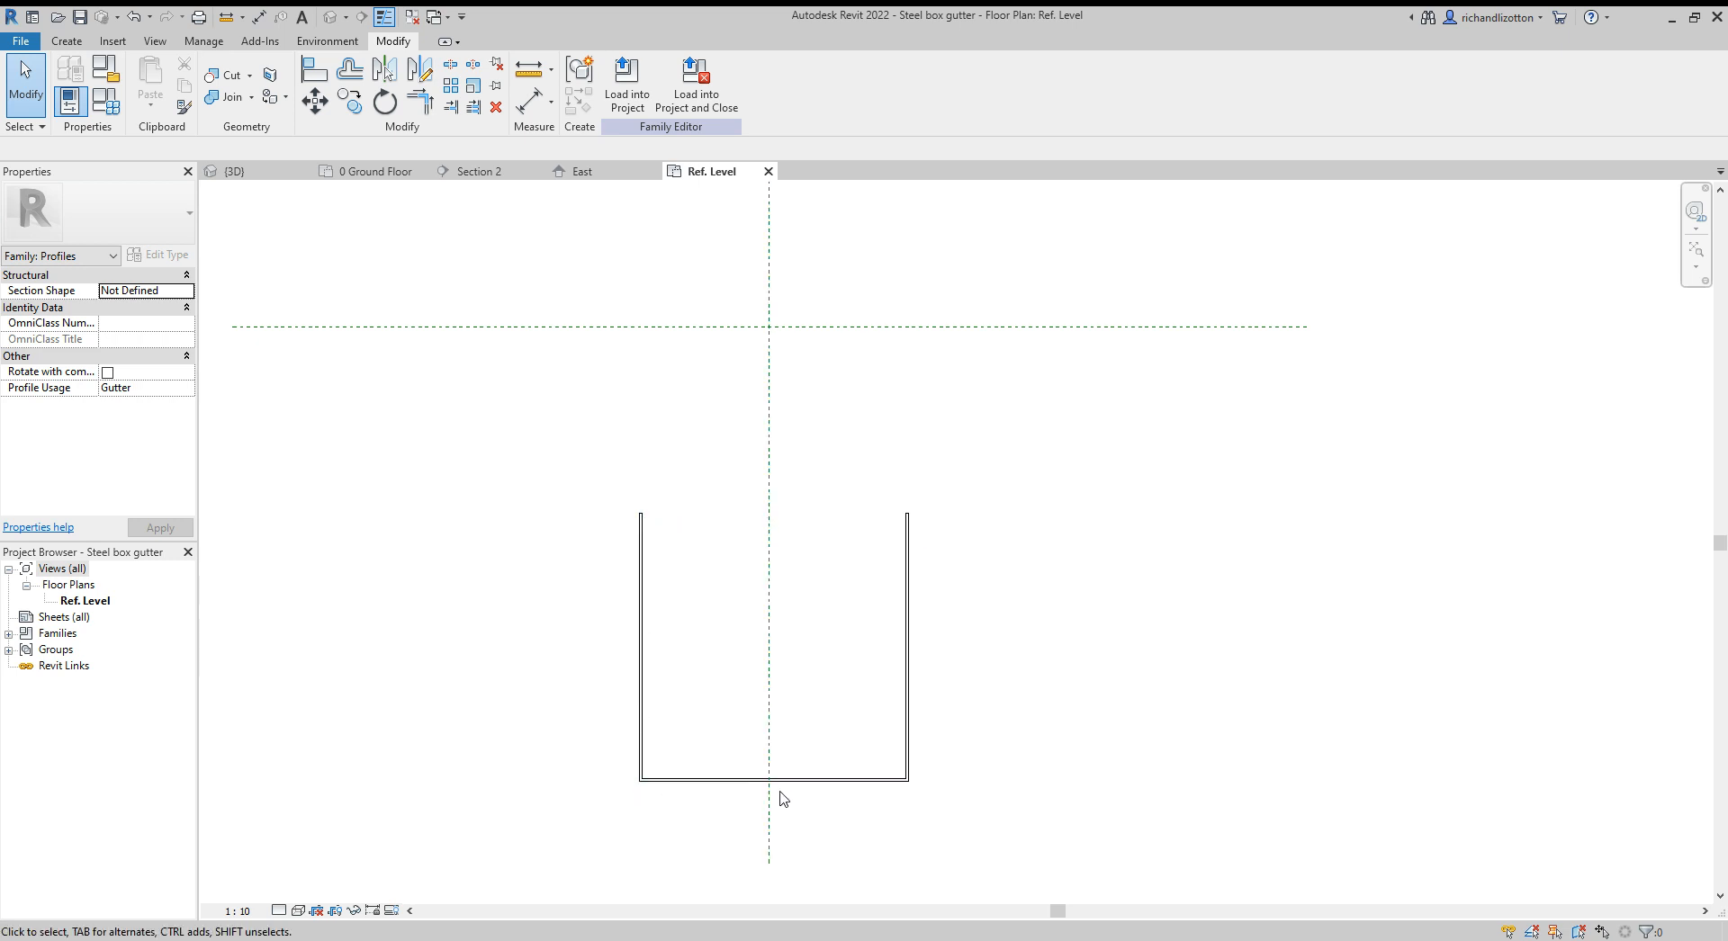
pyautogui.click(65, 42)
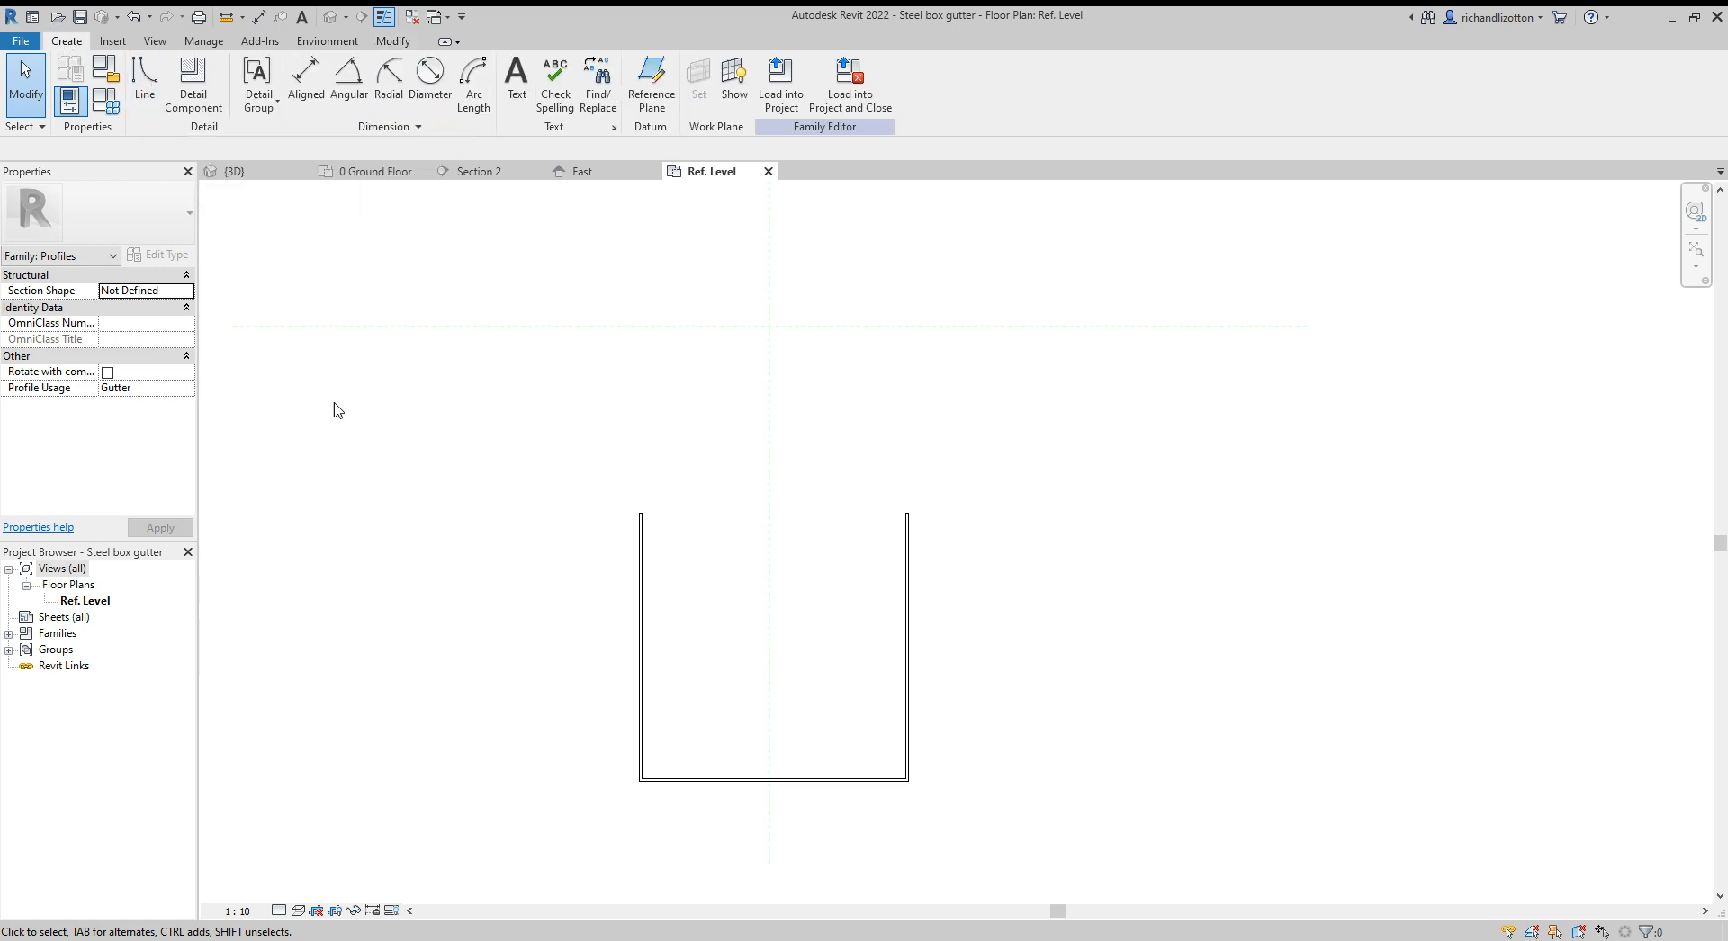
pyautogui.moveTo(934, 502)
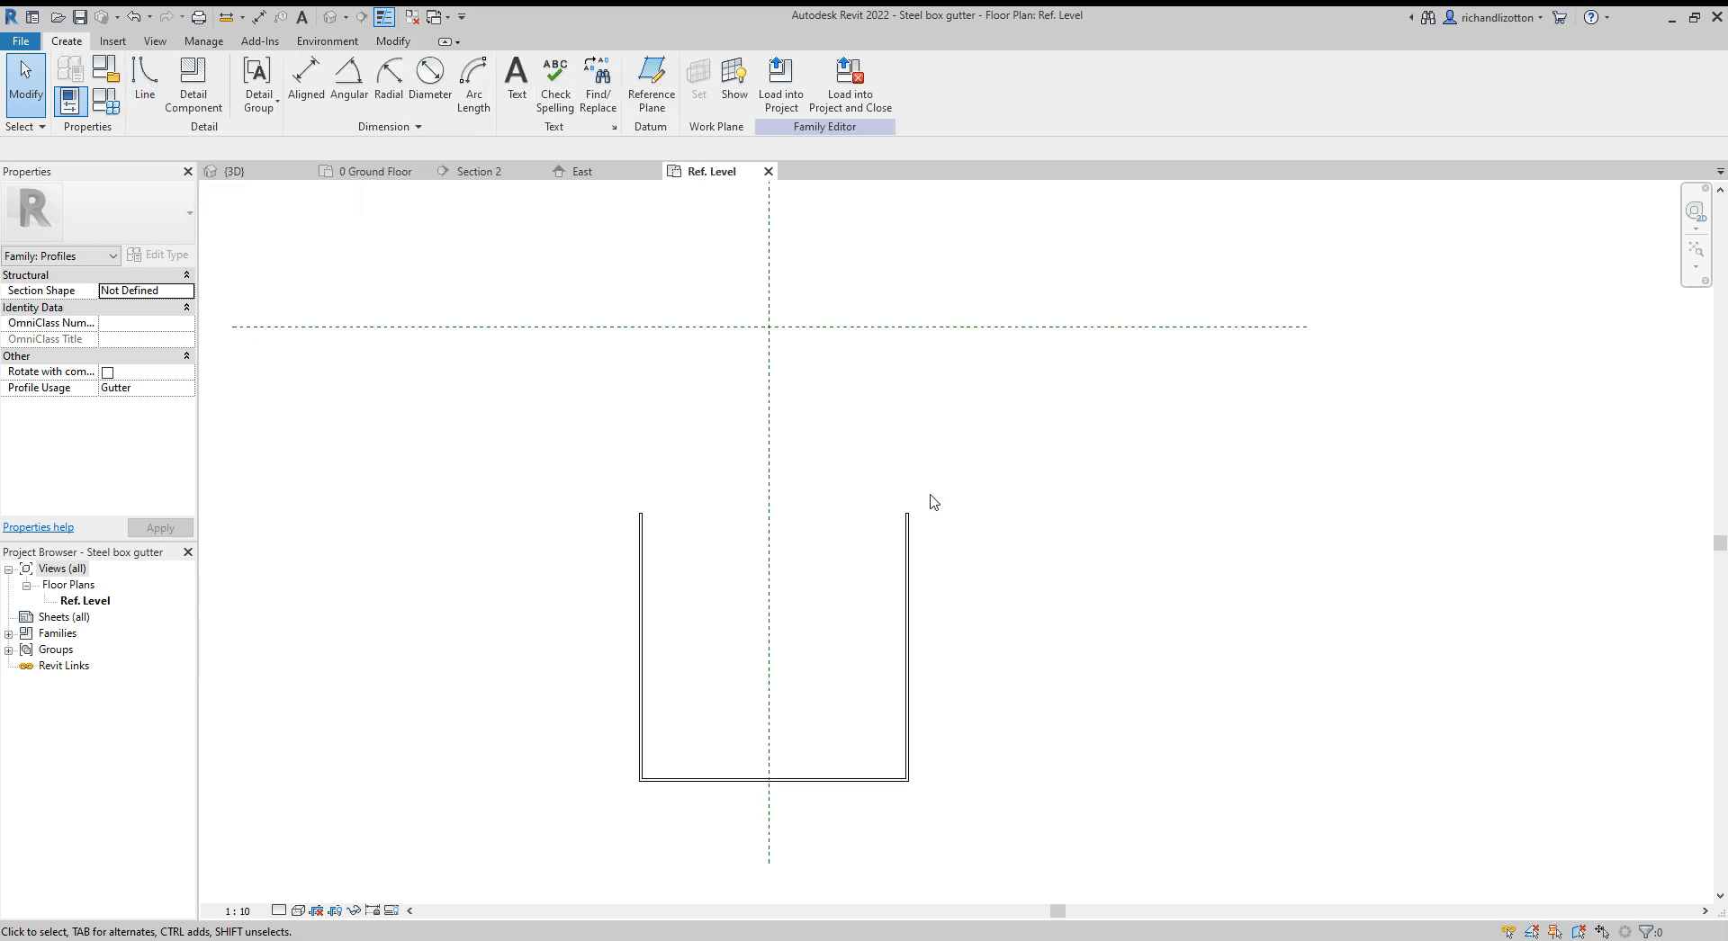
pyautogui.moveTo(648, 581)
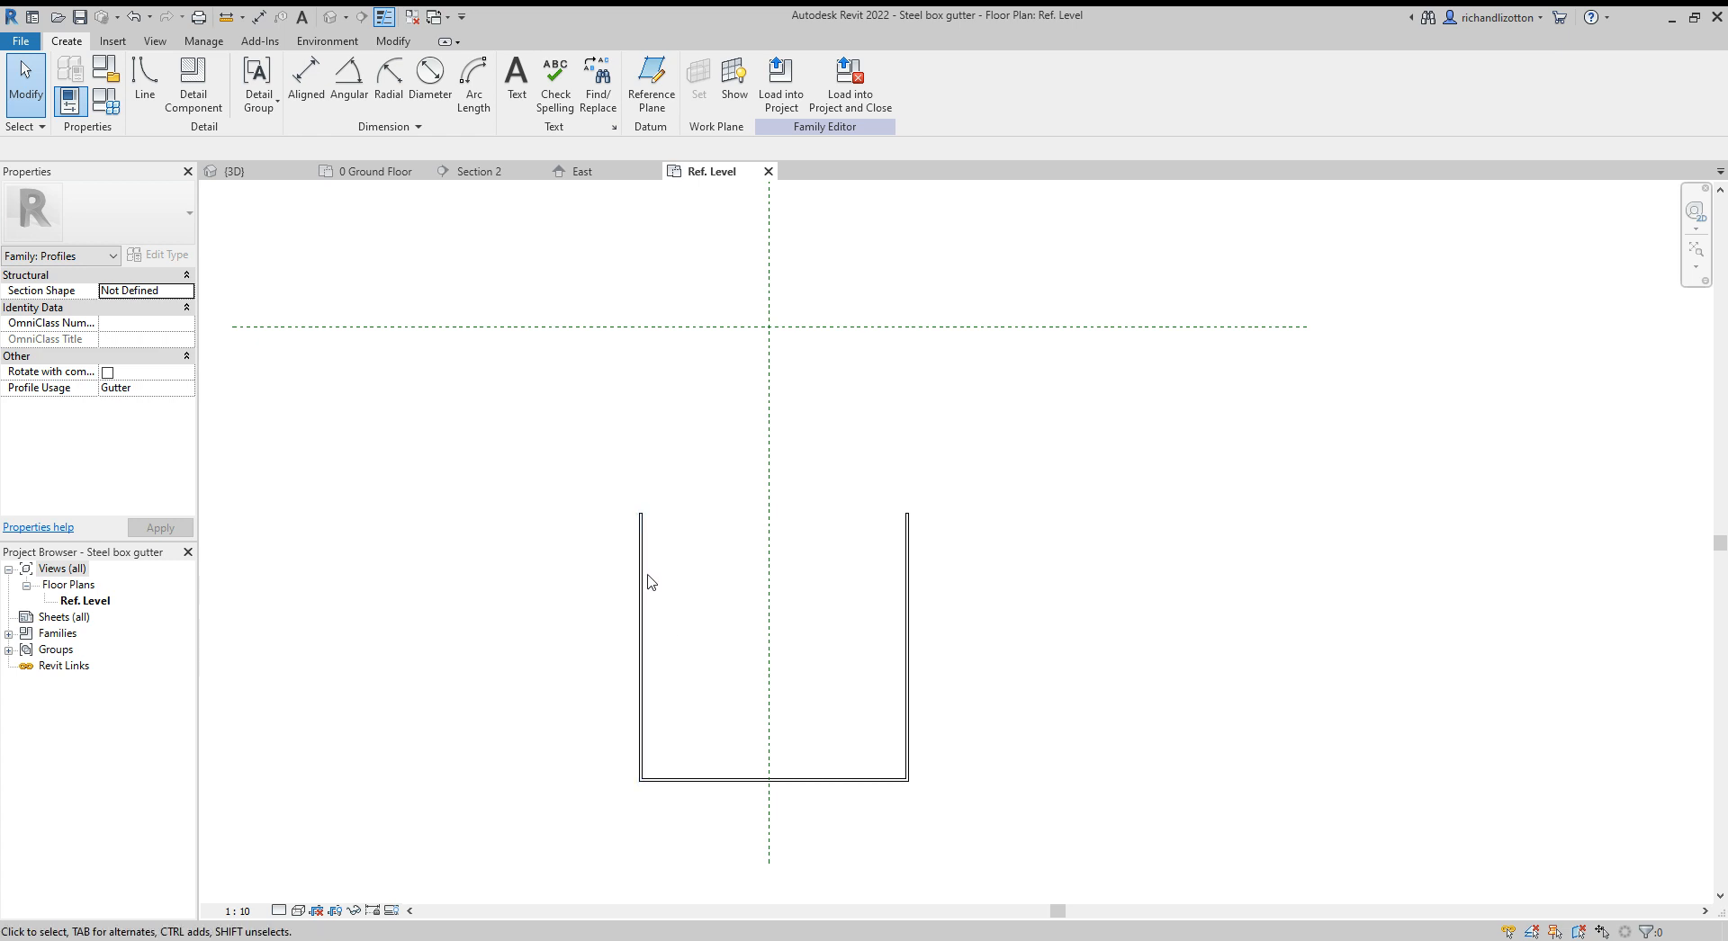
pyautogui.moveTo(416, 236)
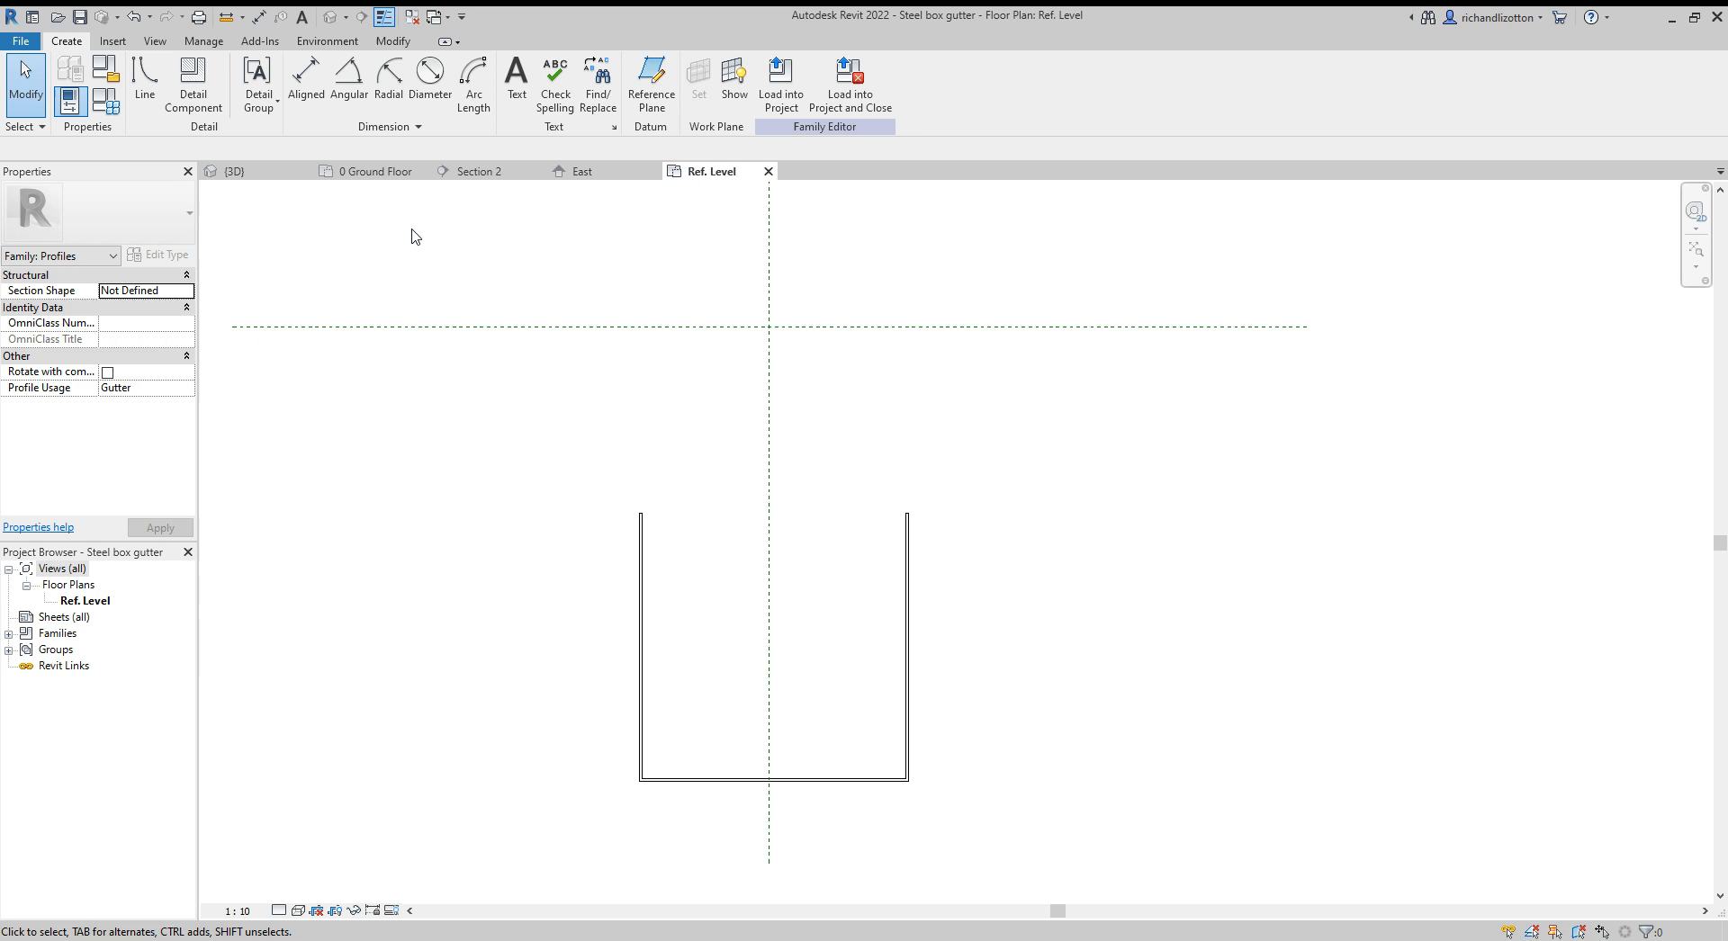
pyautogui.moveTo(657, 536)
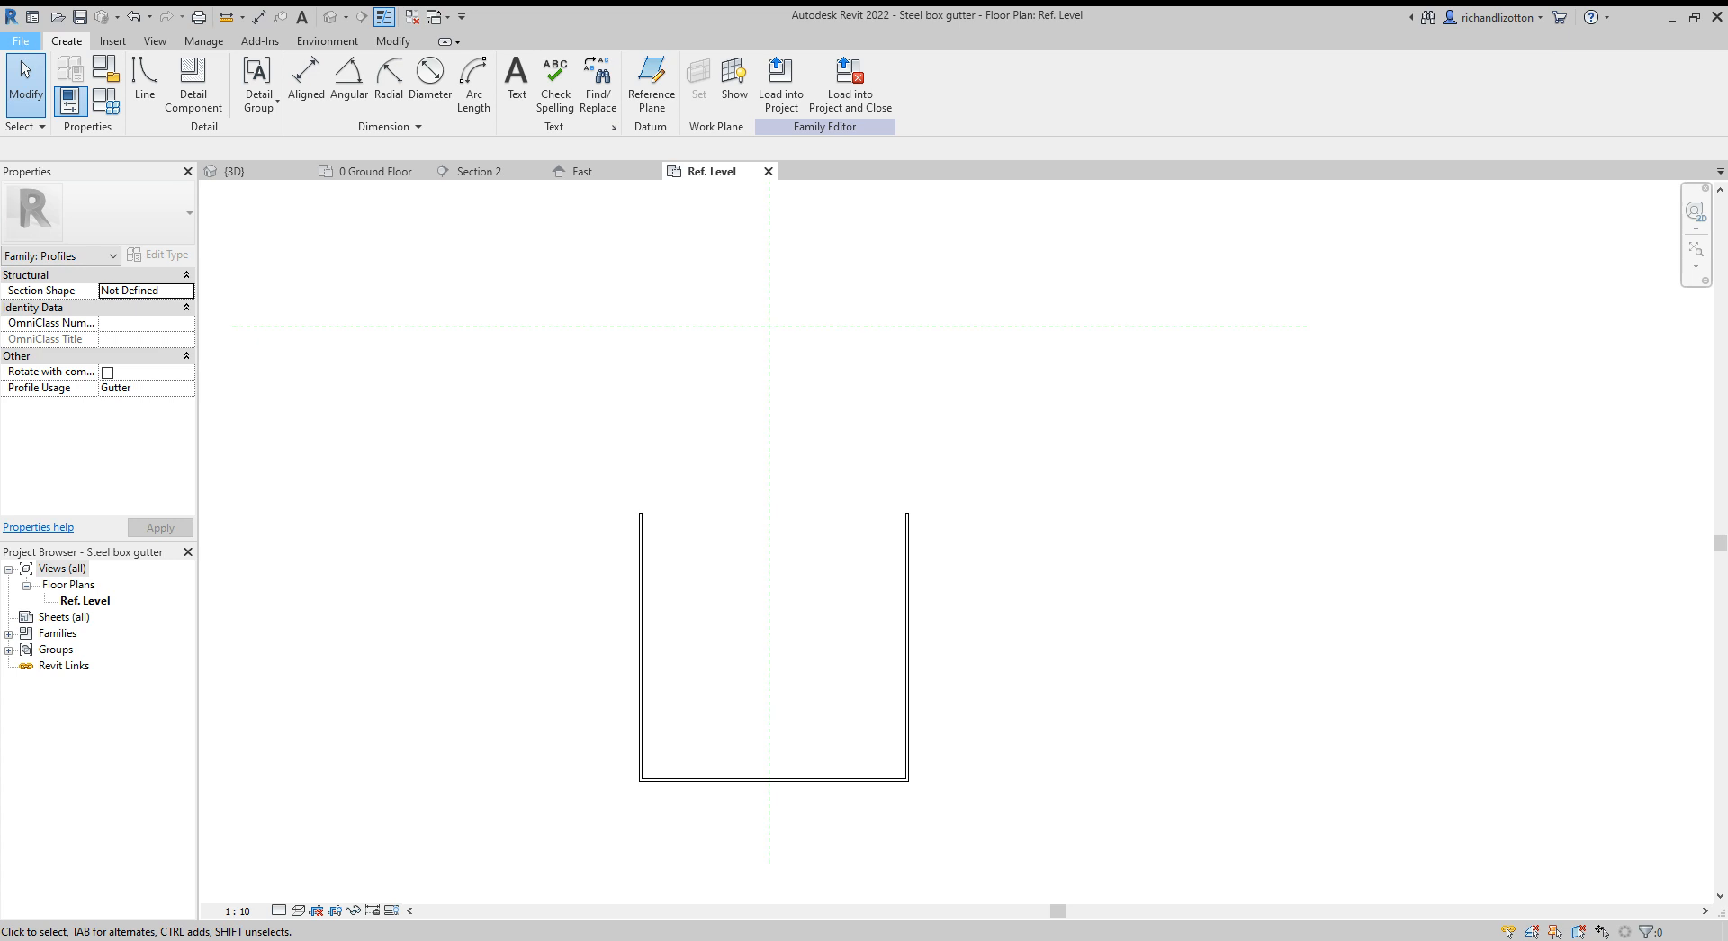
pyautogui.click(19, 42)
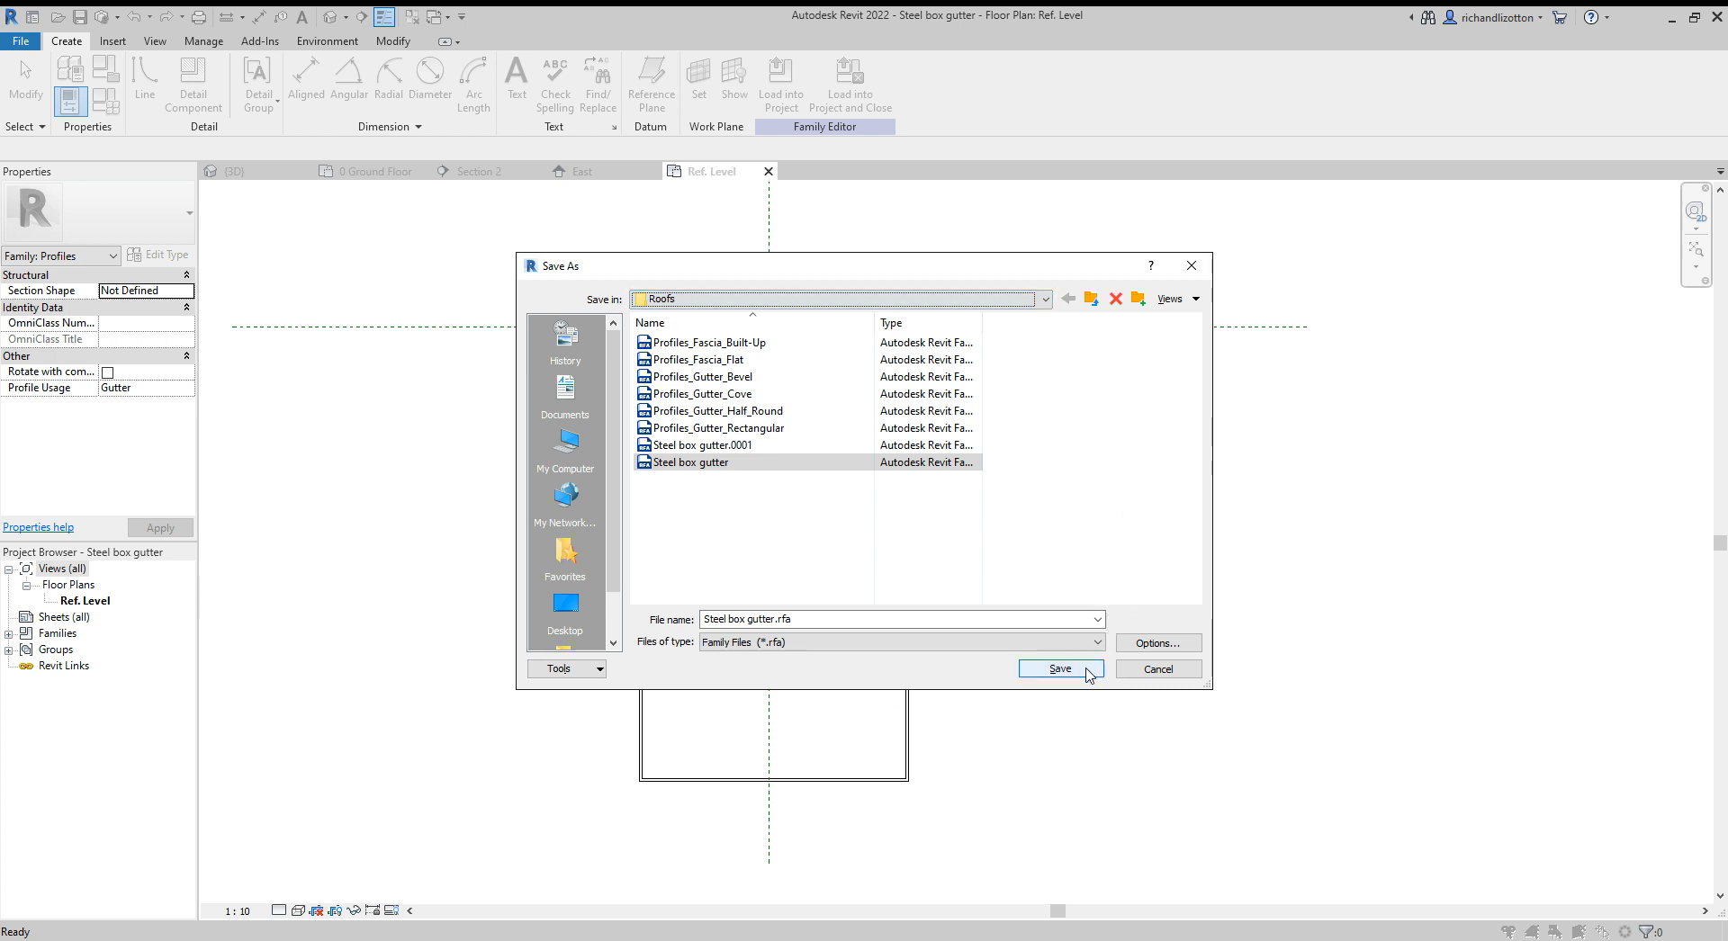
# Step: Save the family as Steel box gutter and load it into the Steel Frame Tutorial project
pyautogui.click(1058, 670)
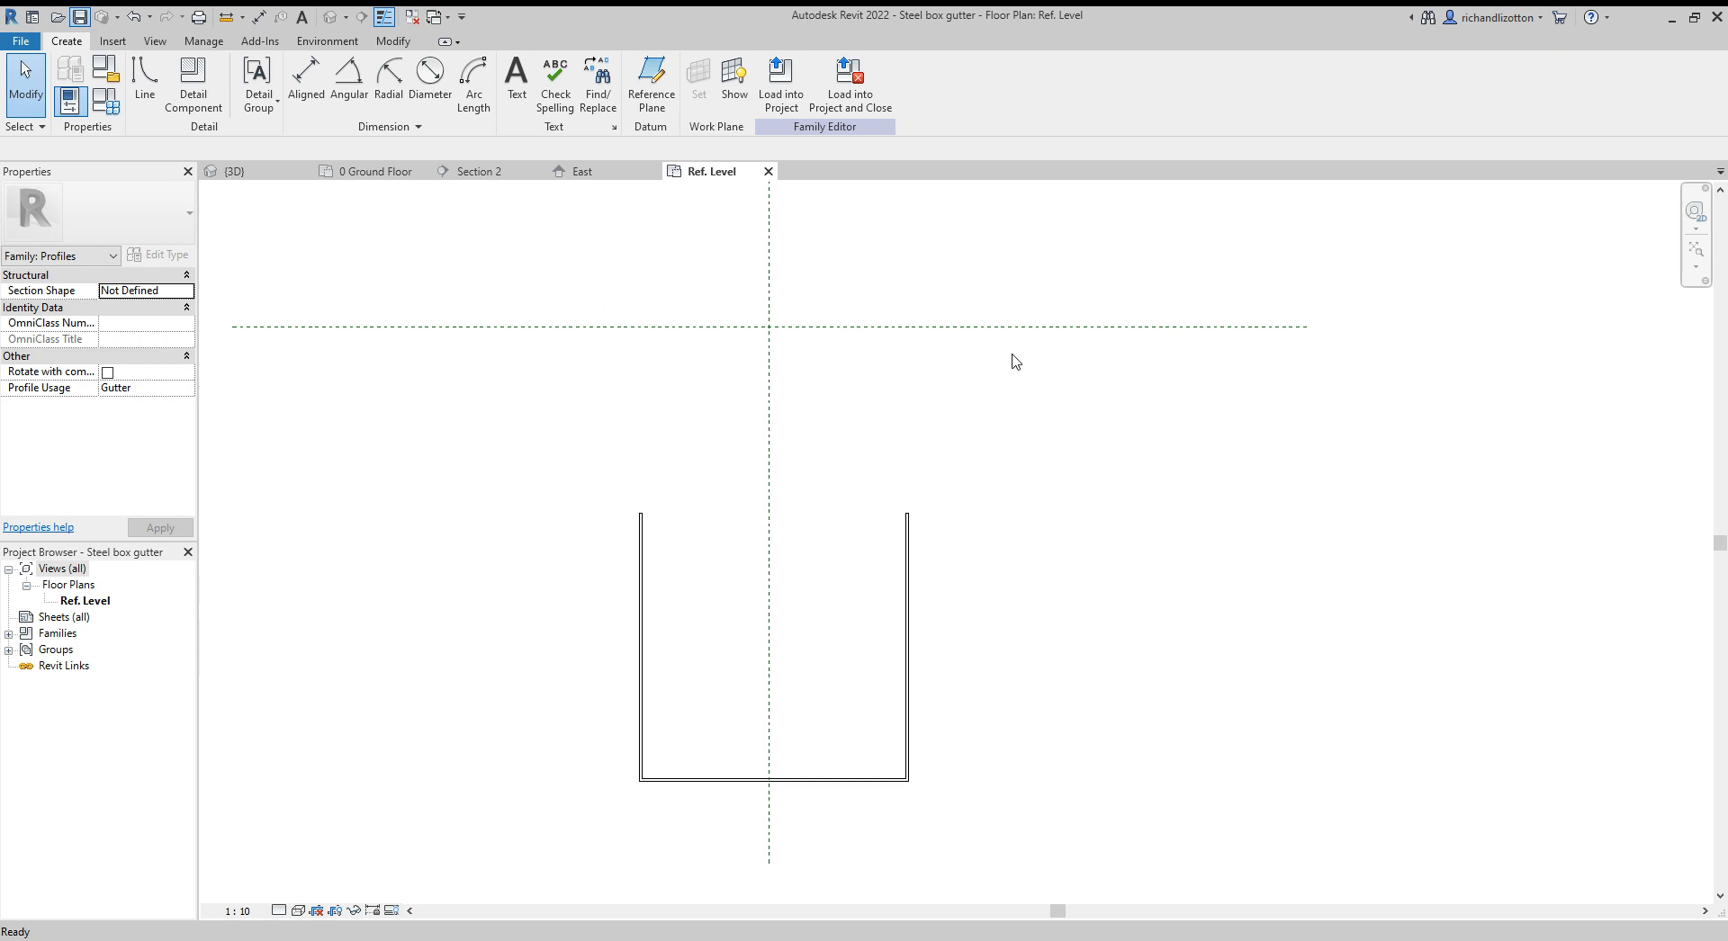
pyautogui.moveTo(779, 86)
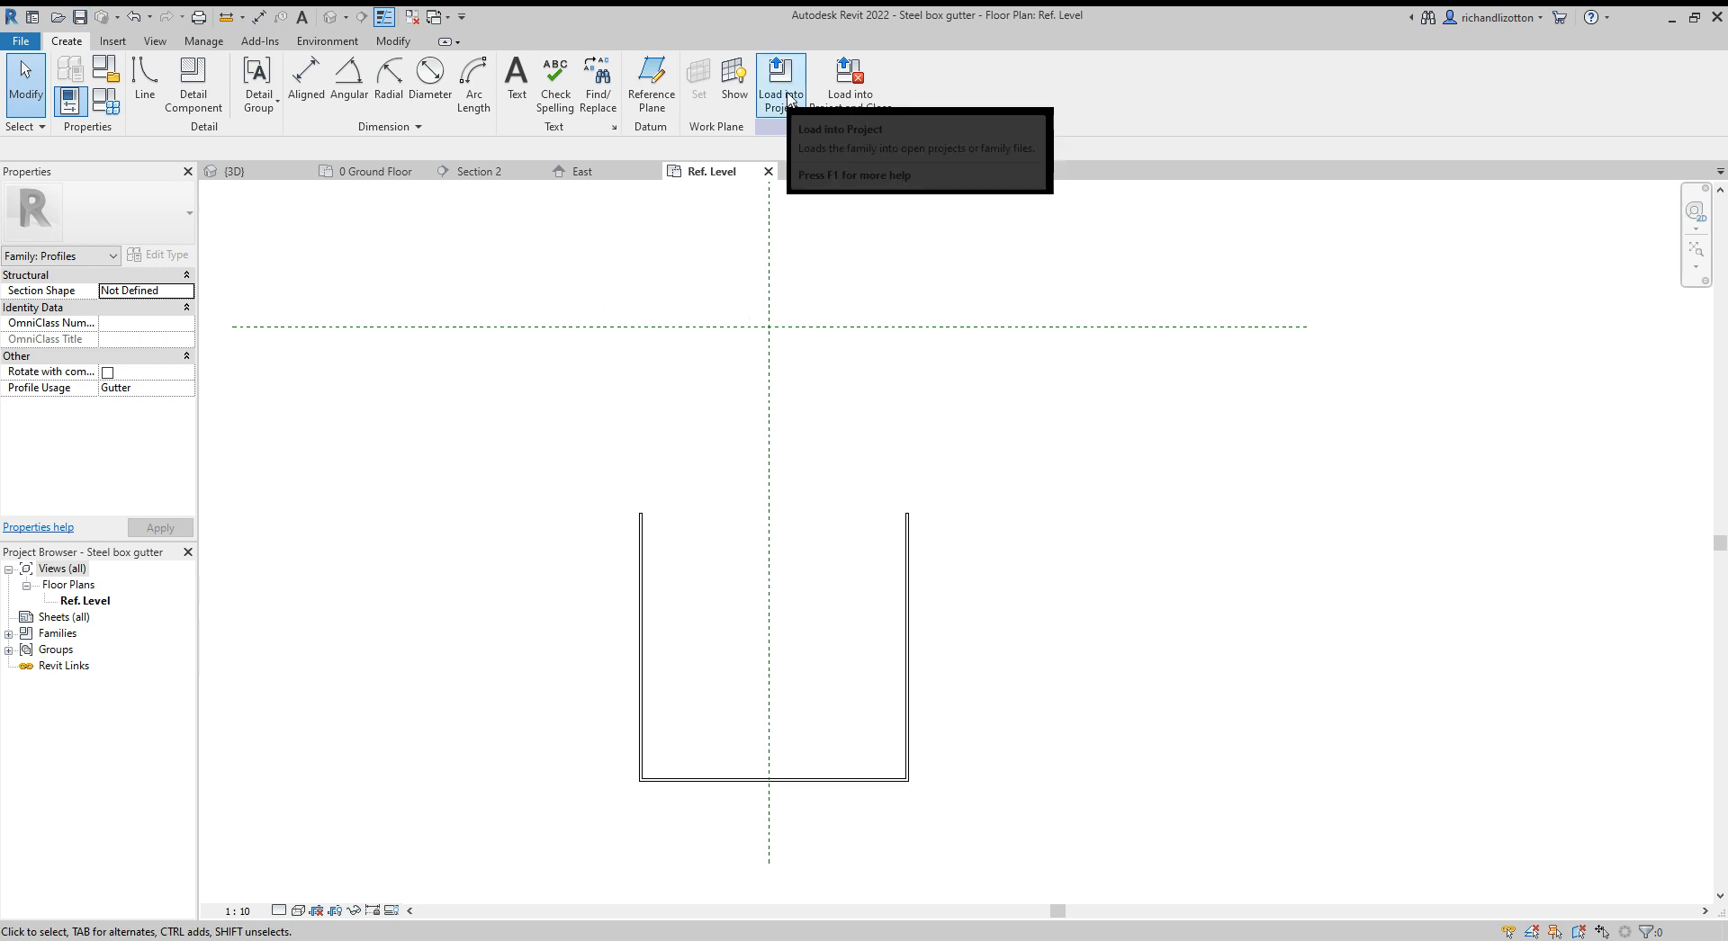
pyautogui.click(781, 85)
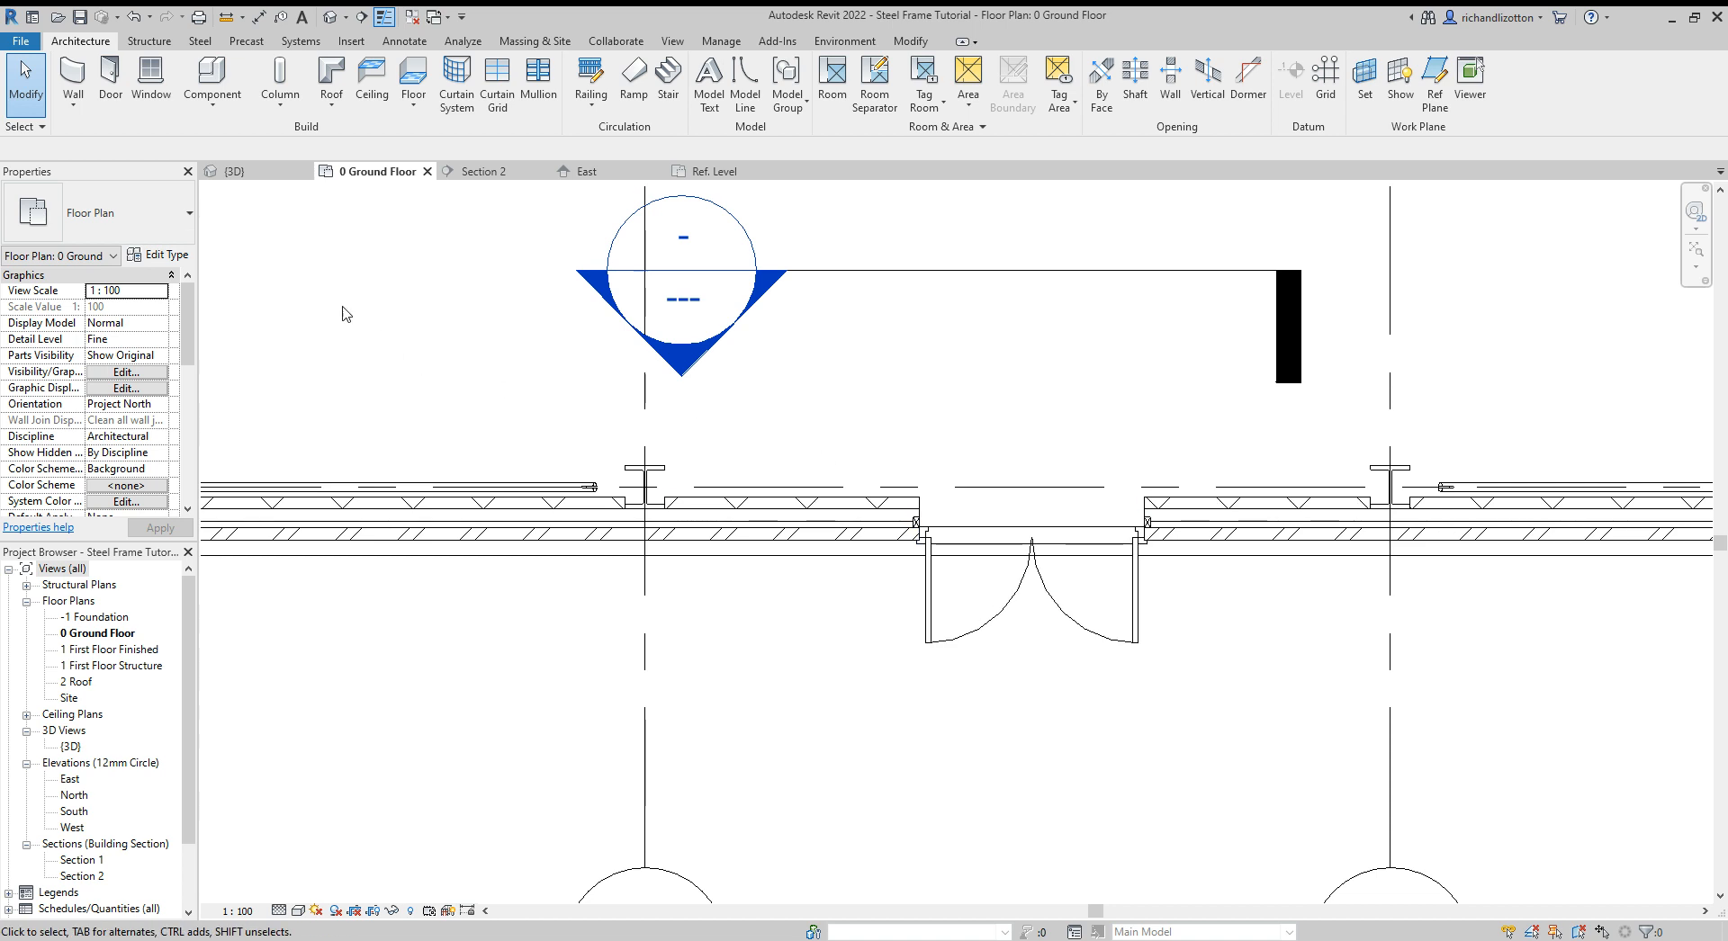
# Step: Return to the building's 3D view and start the Roof: Gutter tool from the Architecture roof tools
pyautogui.click(234, 171)
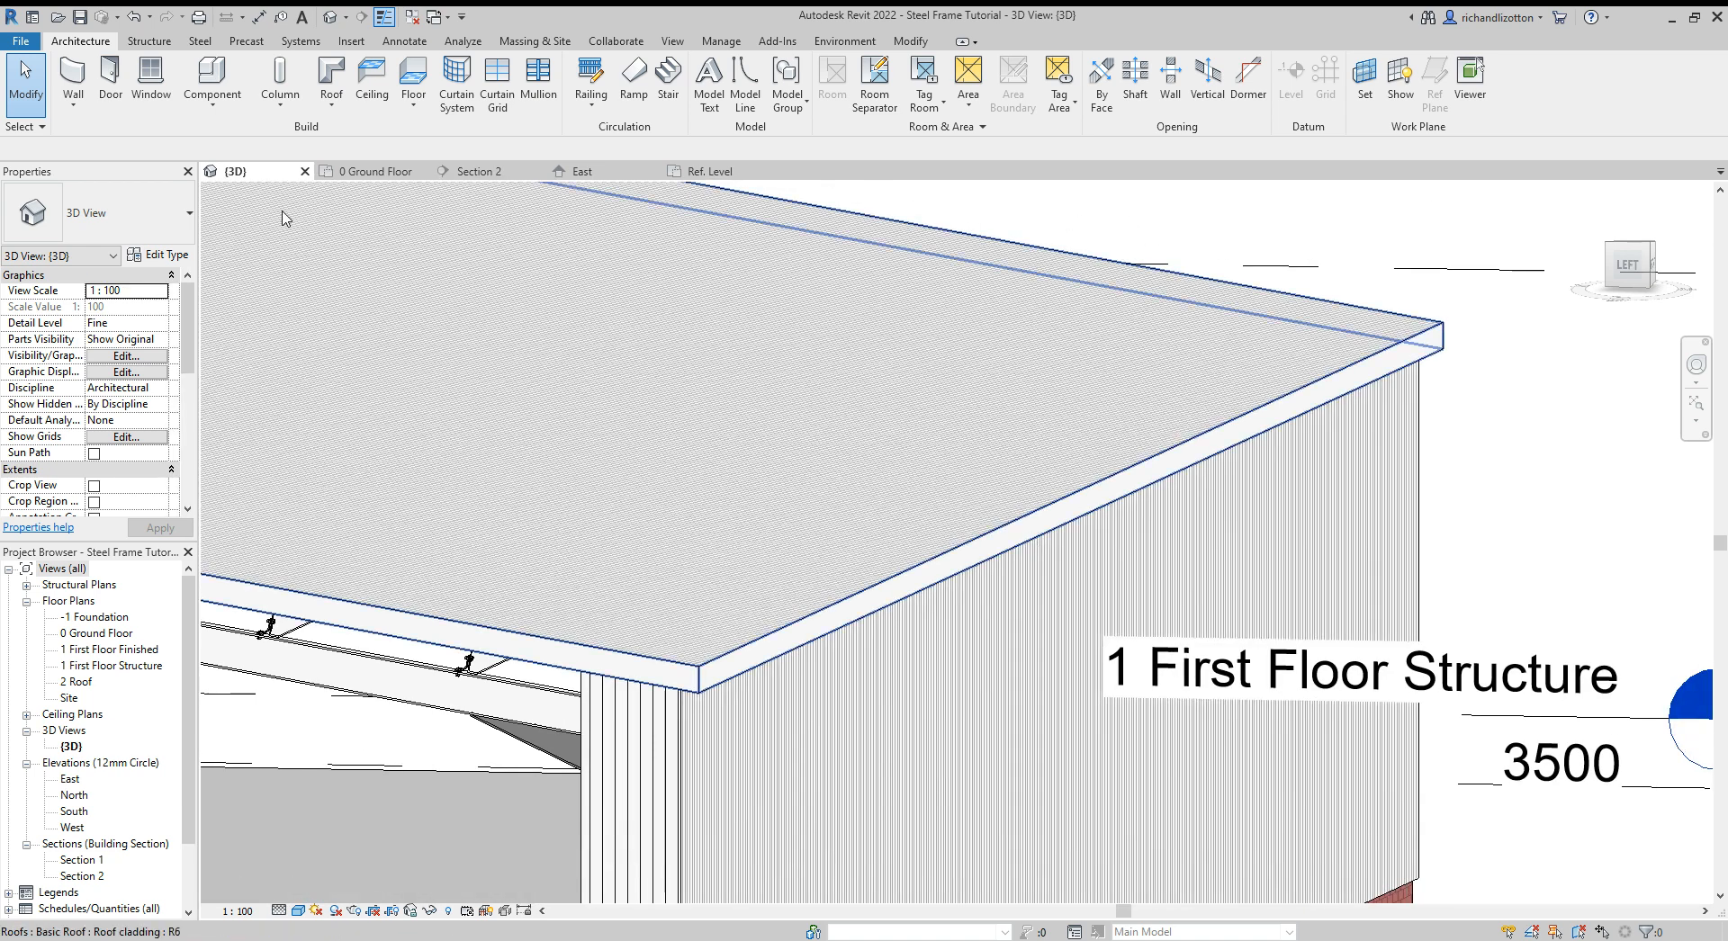
pyautogui.click(330, 78)
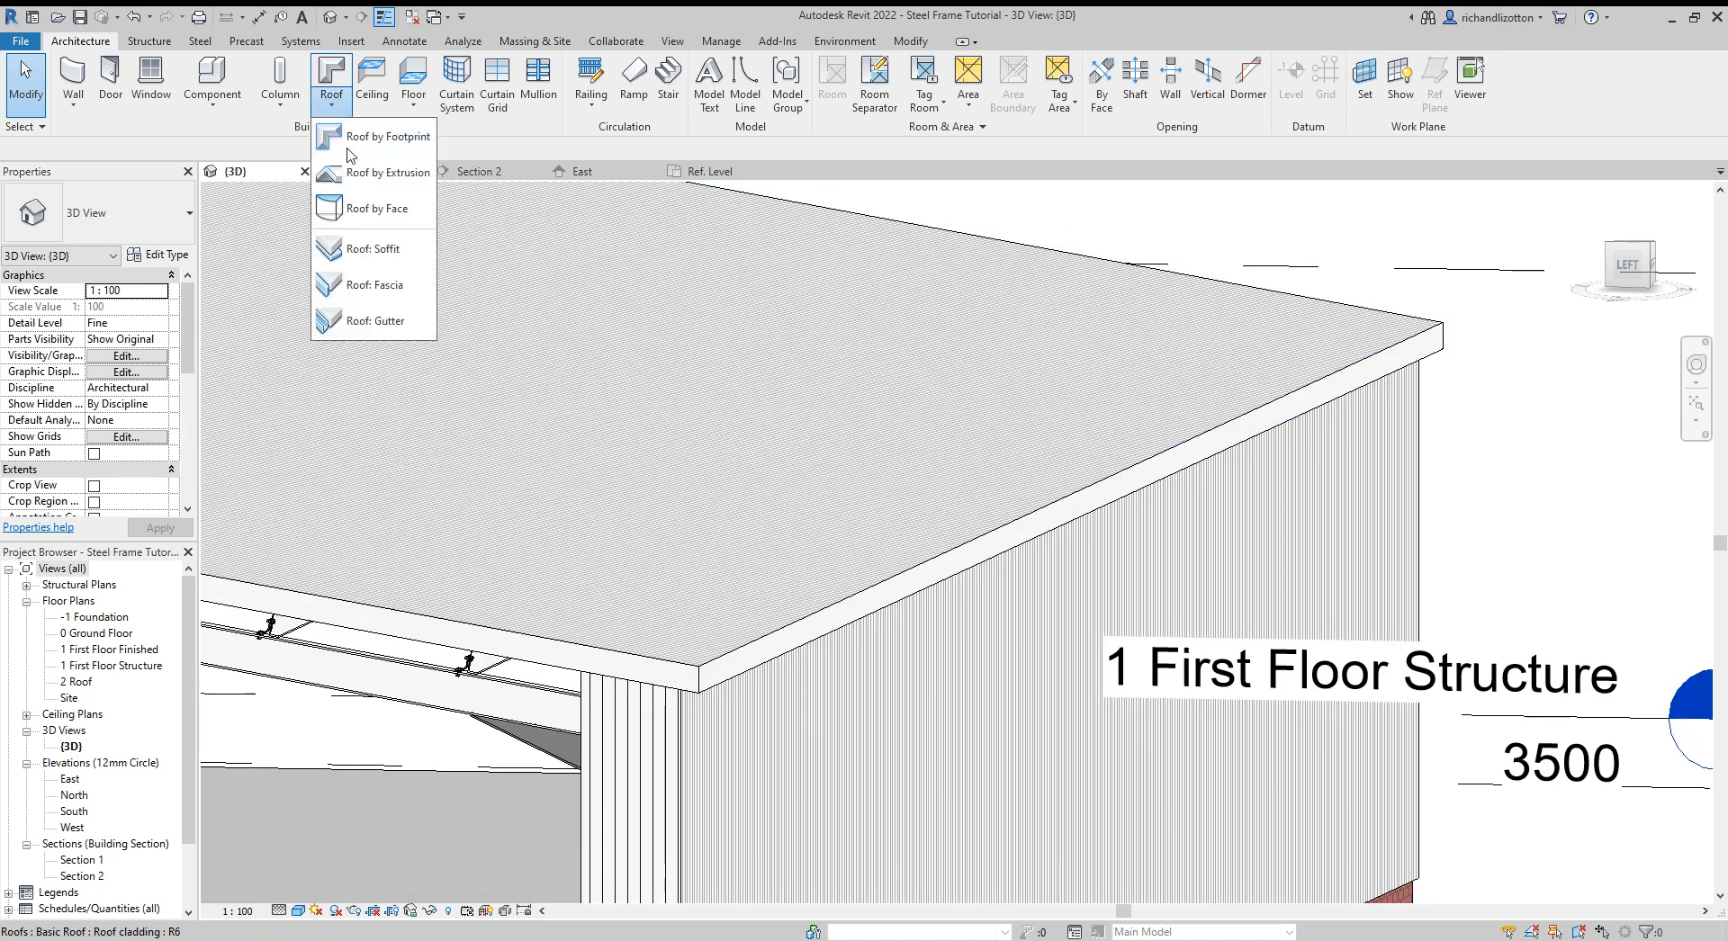
pyautogui.click(376, 320)
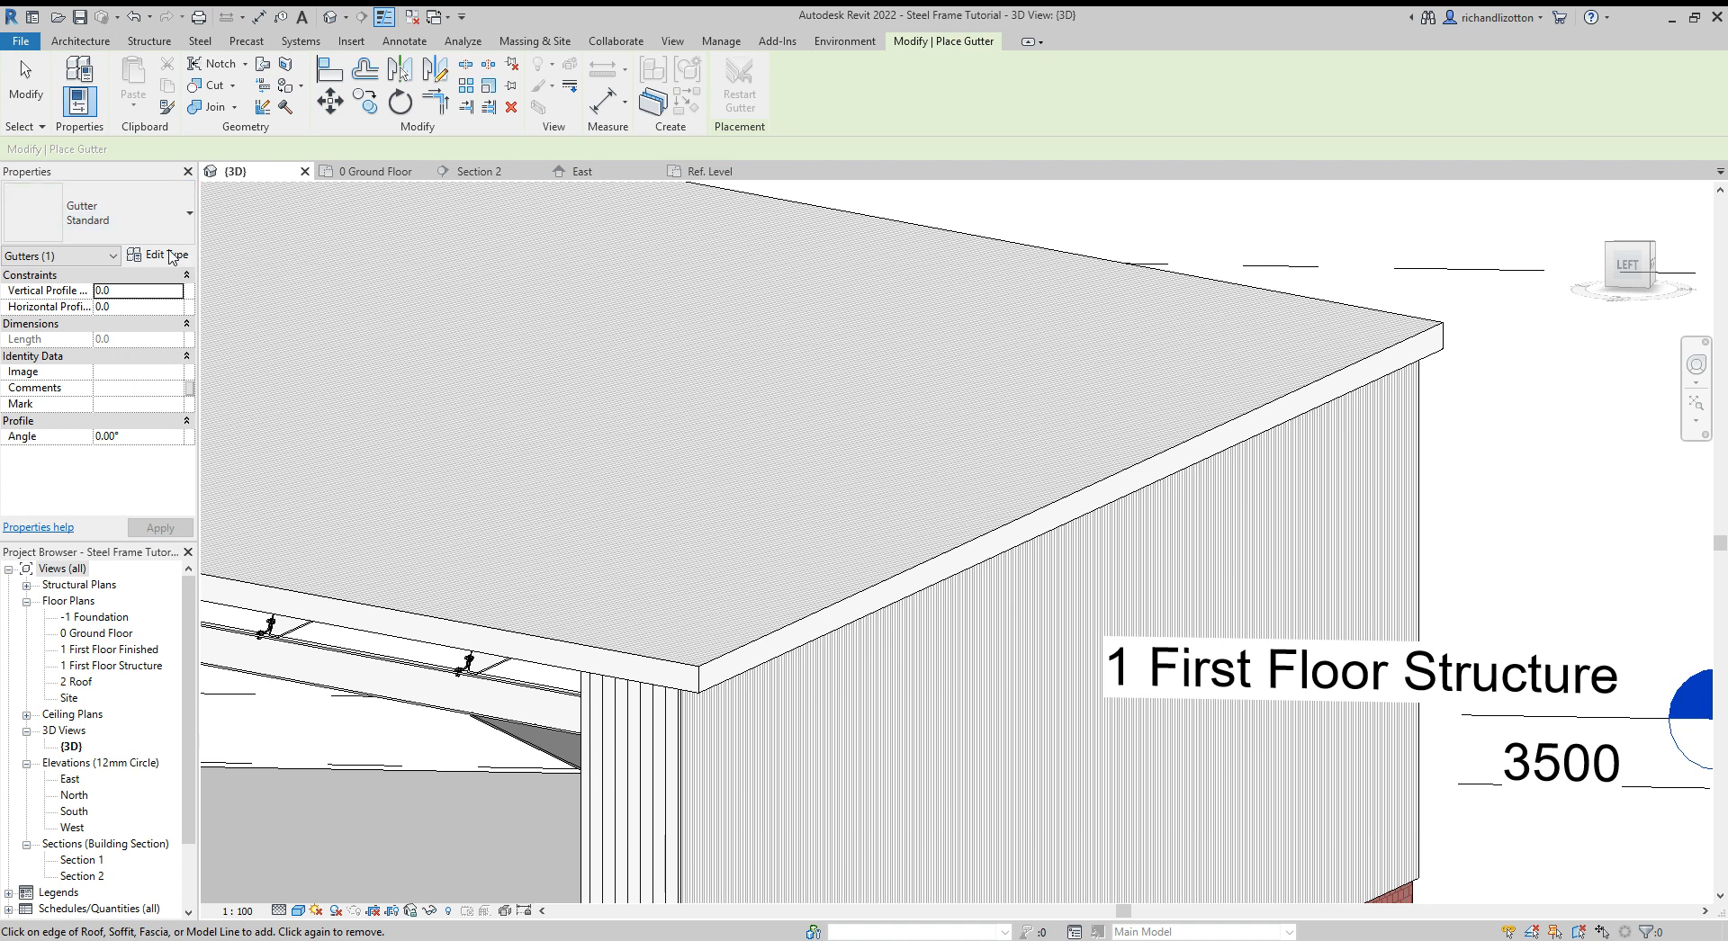
# Step: Duplicate the Standard gutter type as 'Box gutter' and begin choosing its material
pyautogui.click(156, 254)
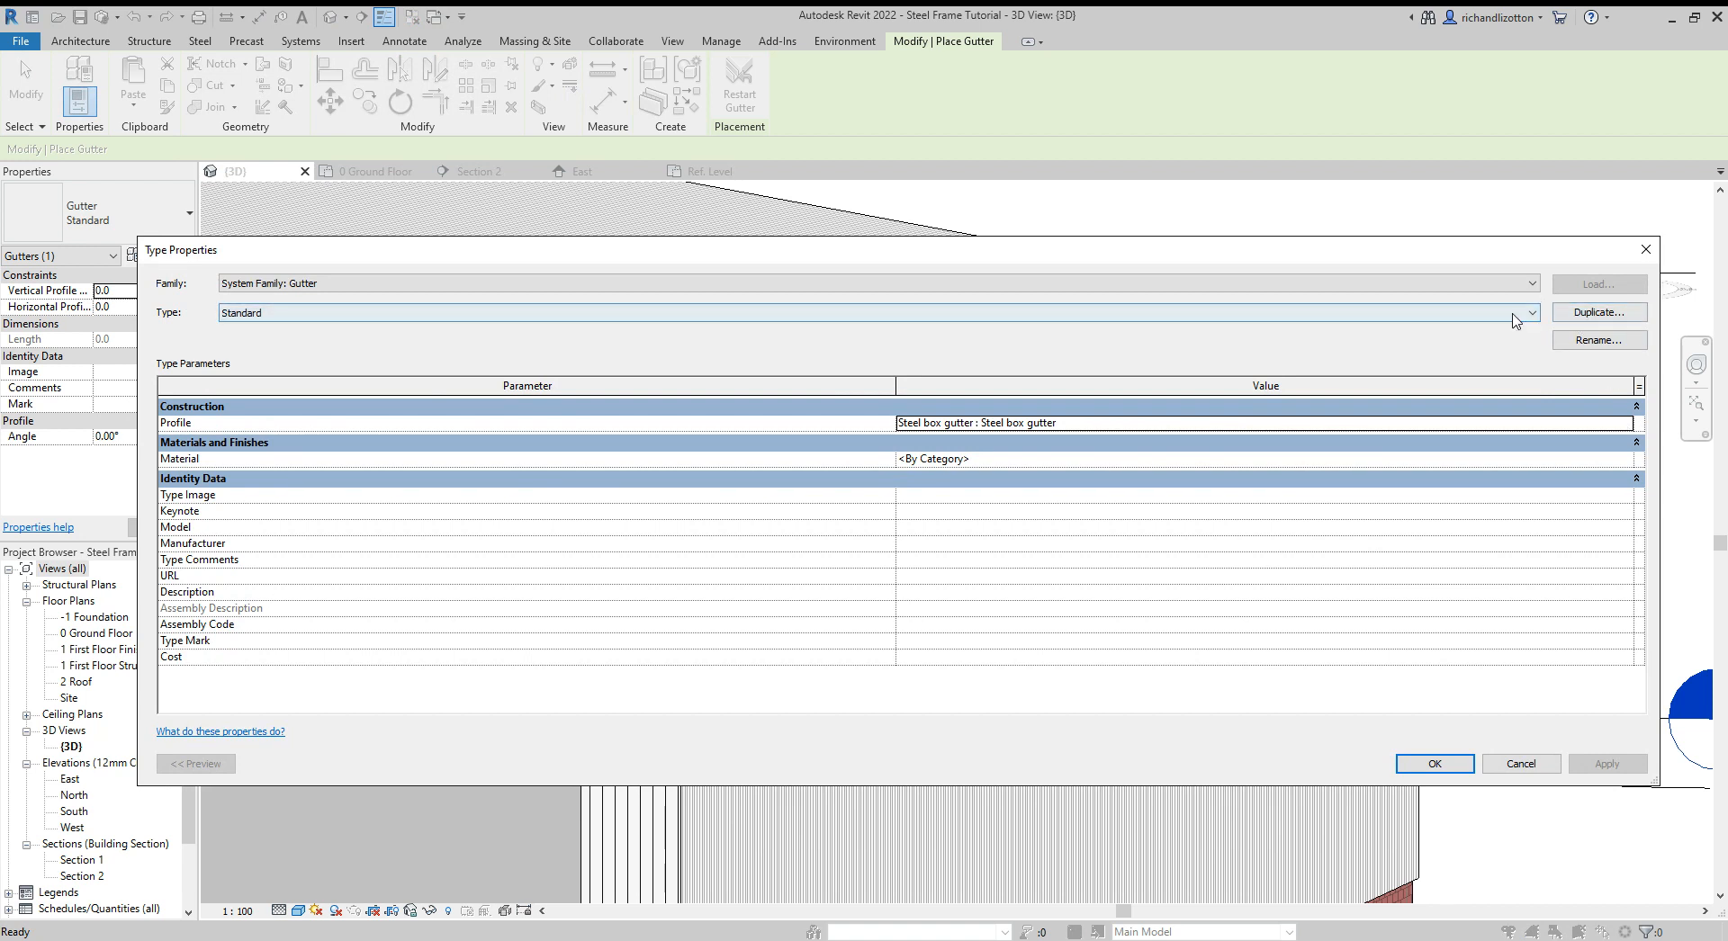
pyautogui.click(1599, 311)
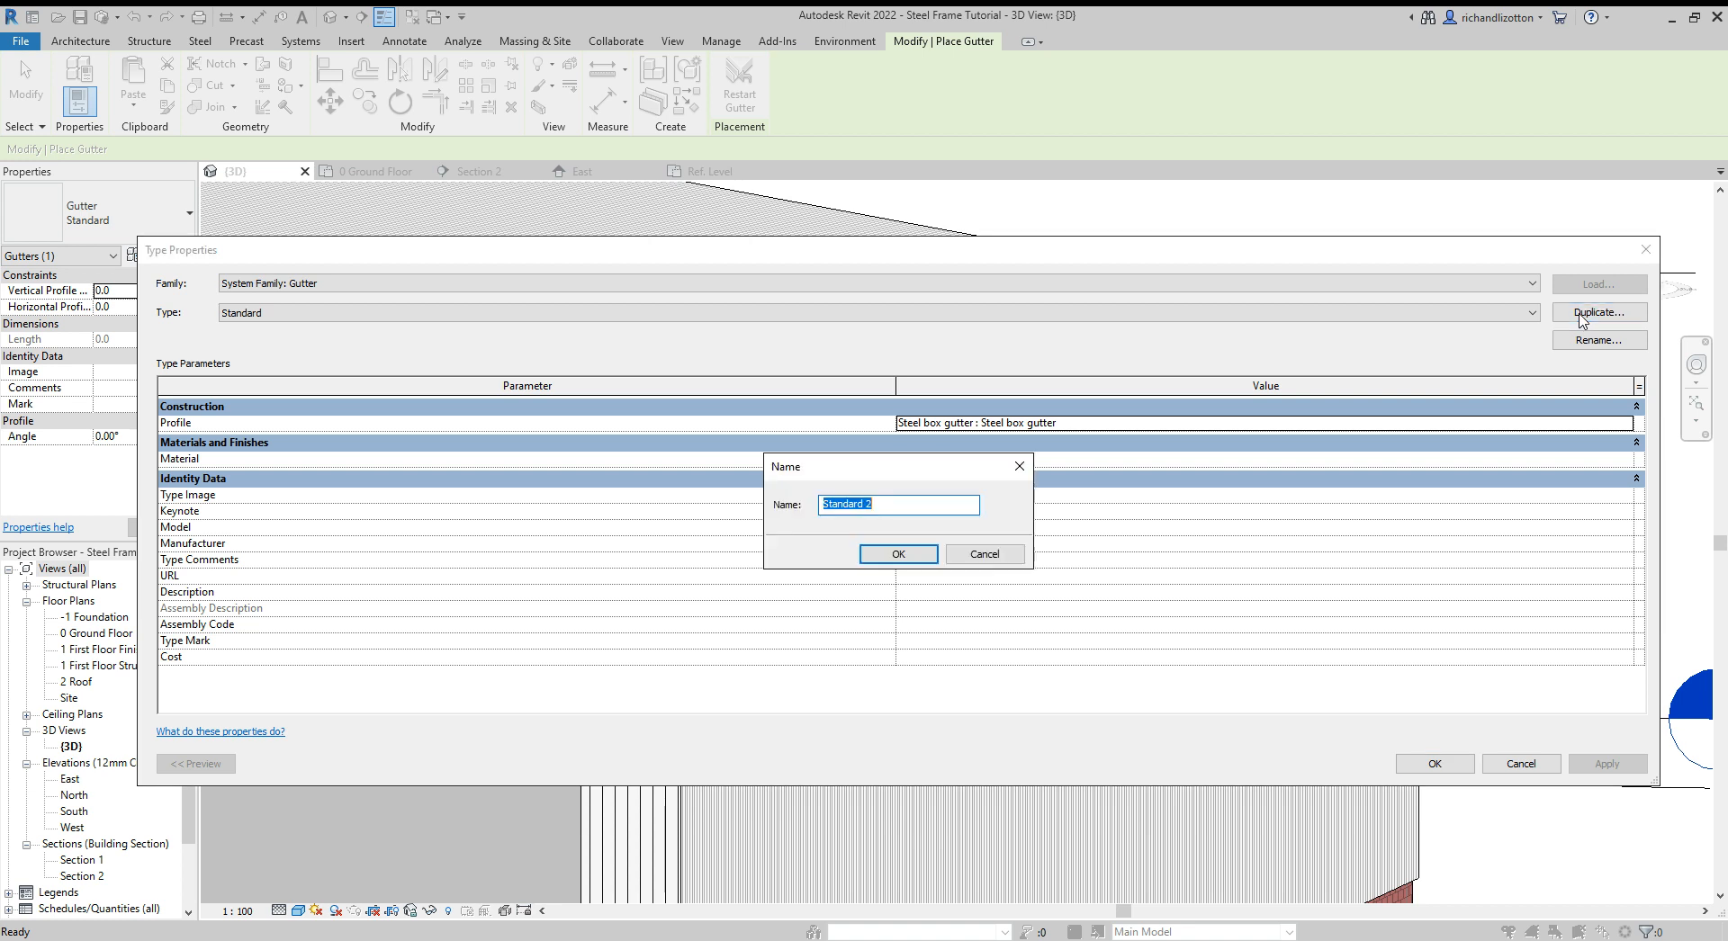
pyautogui.moveTo(941, 499)
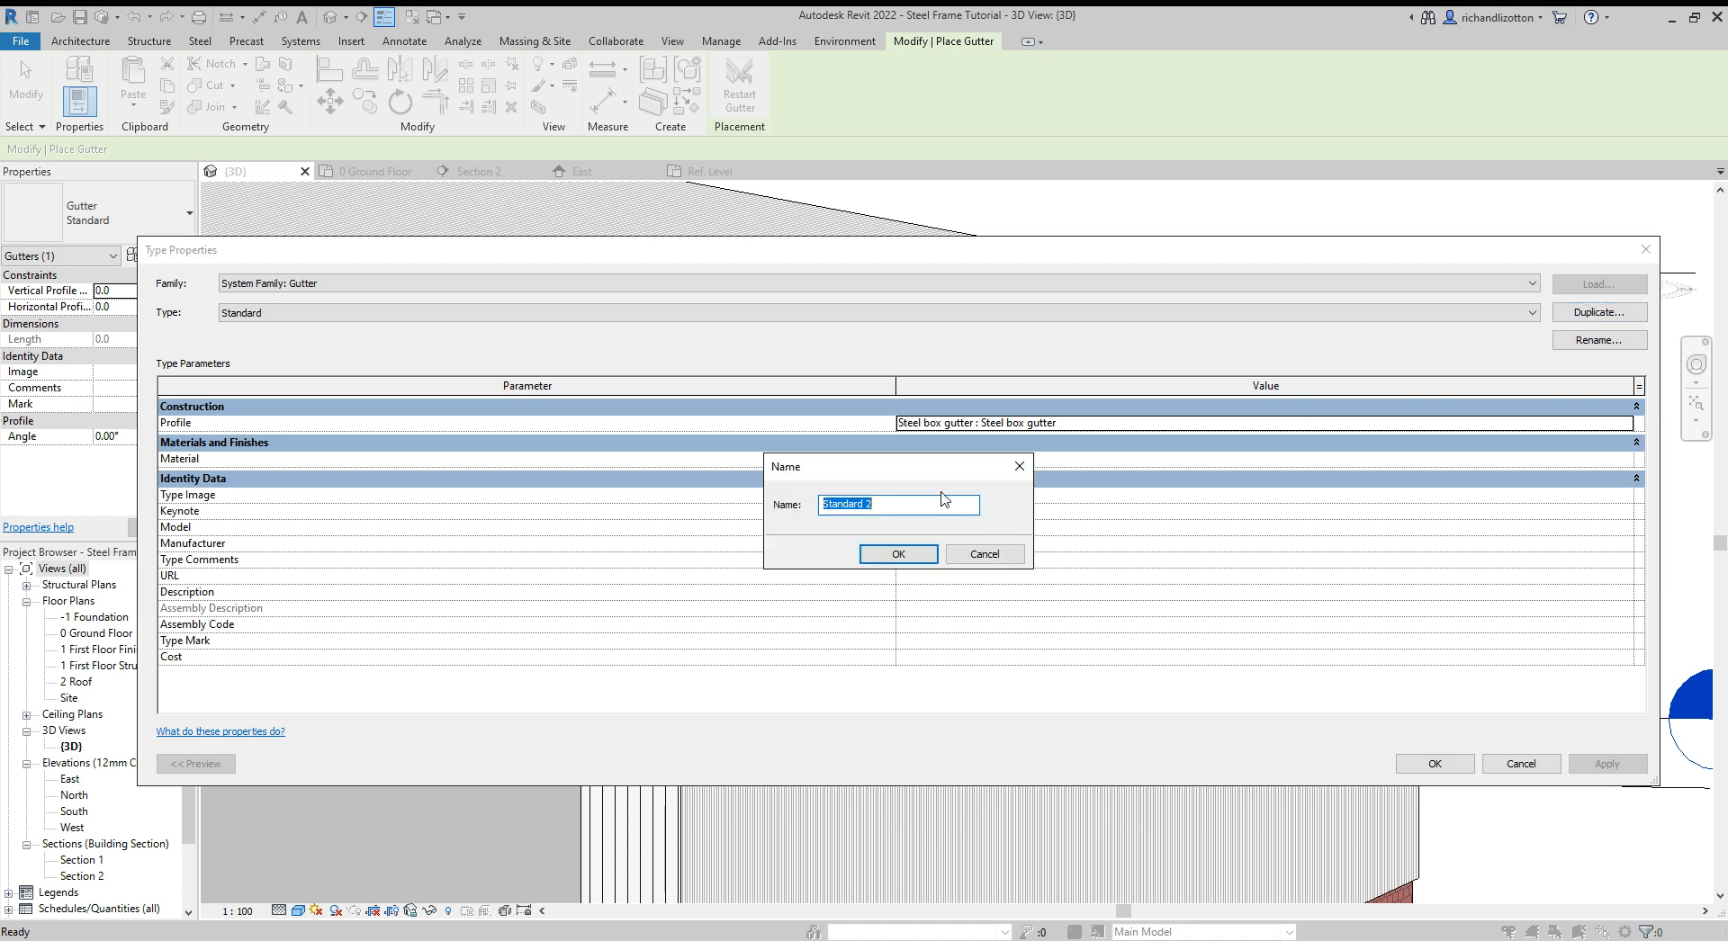
pyautogui.write('Box gut')
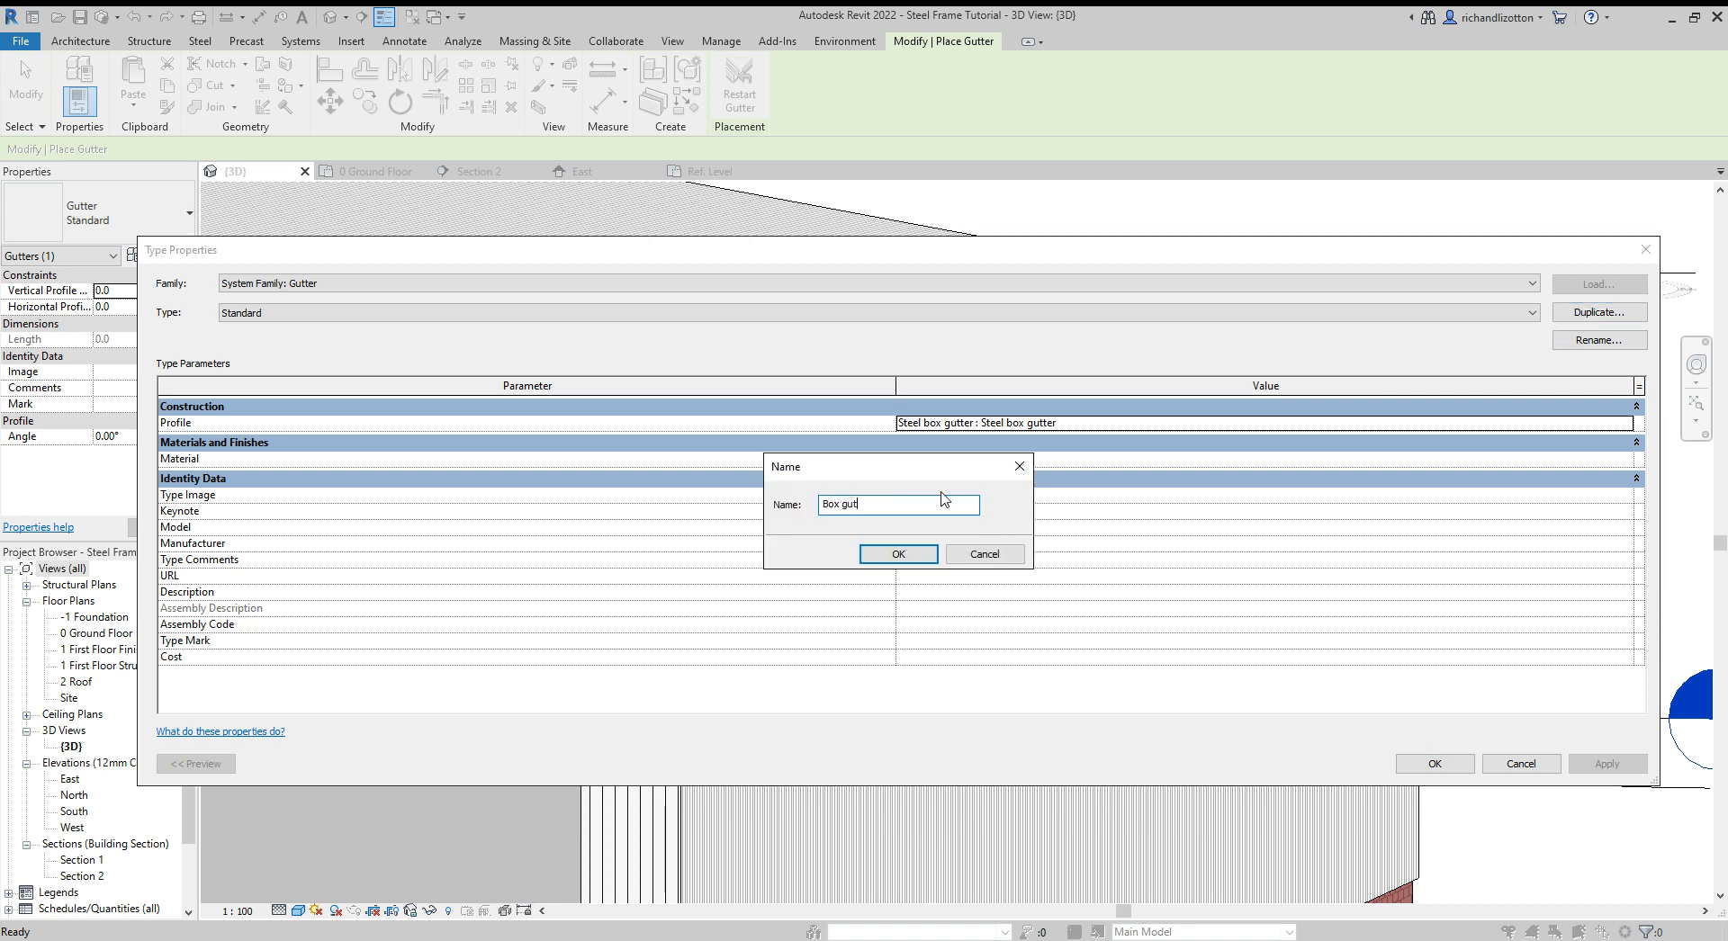
pyautogui.click(896, 553)
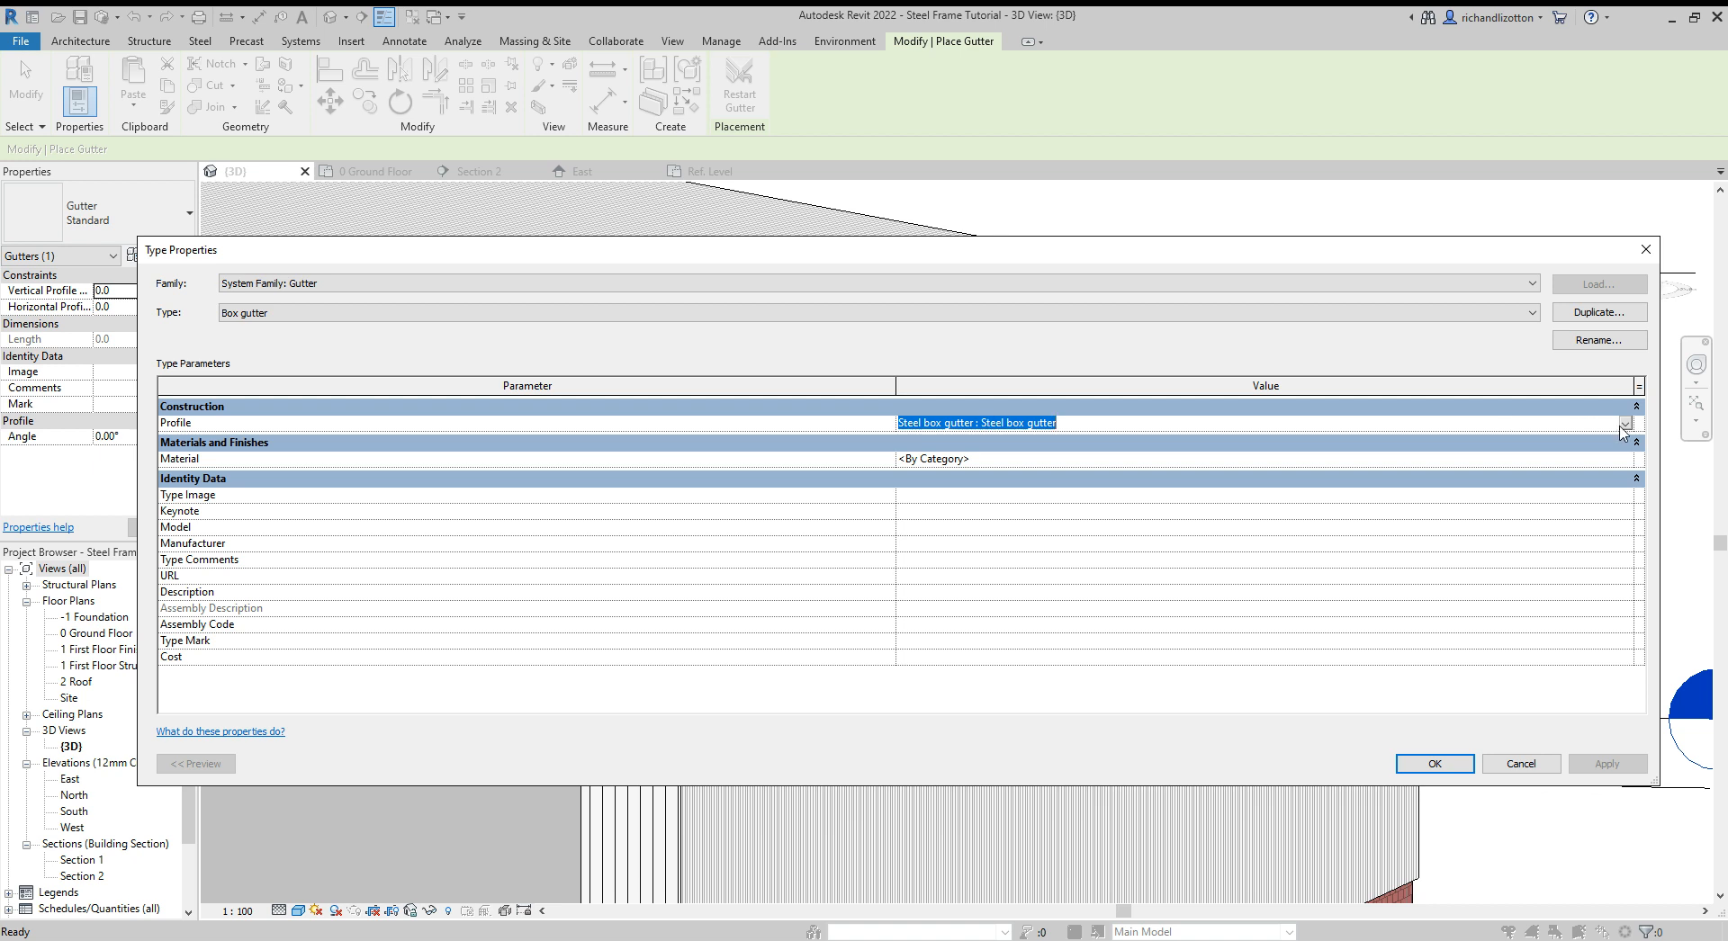
pyautogui.moveTo(1609, 484)
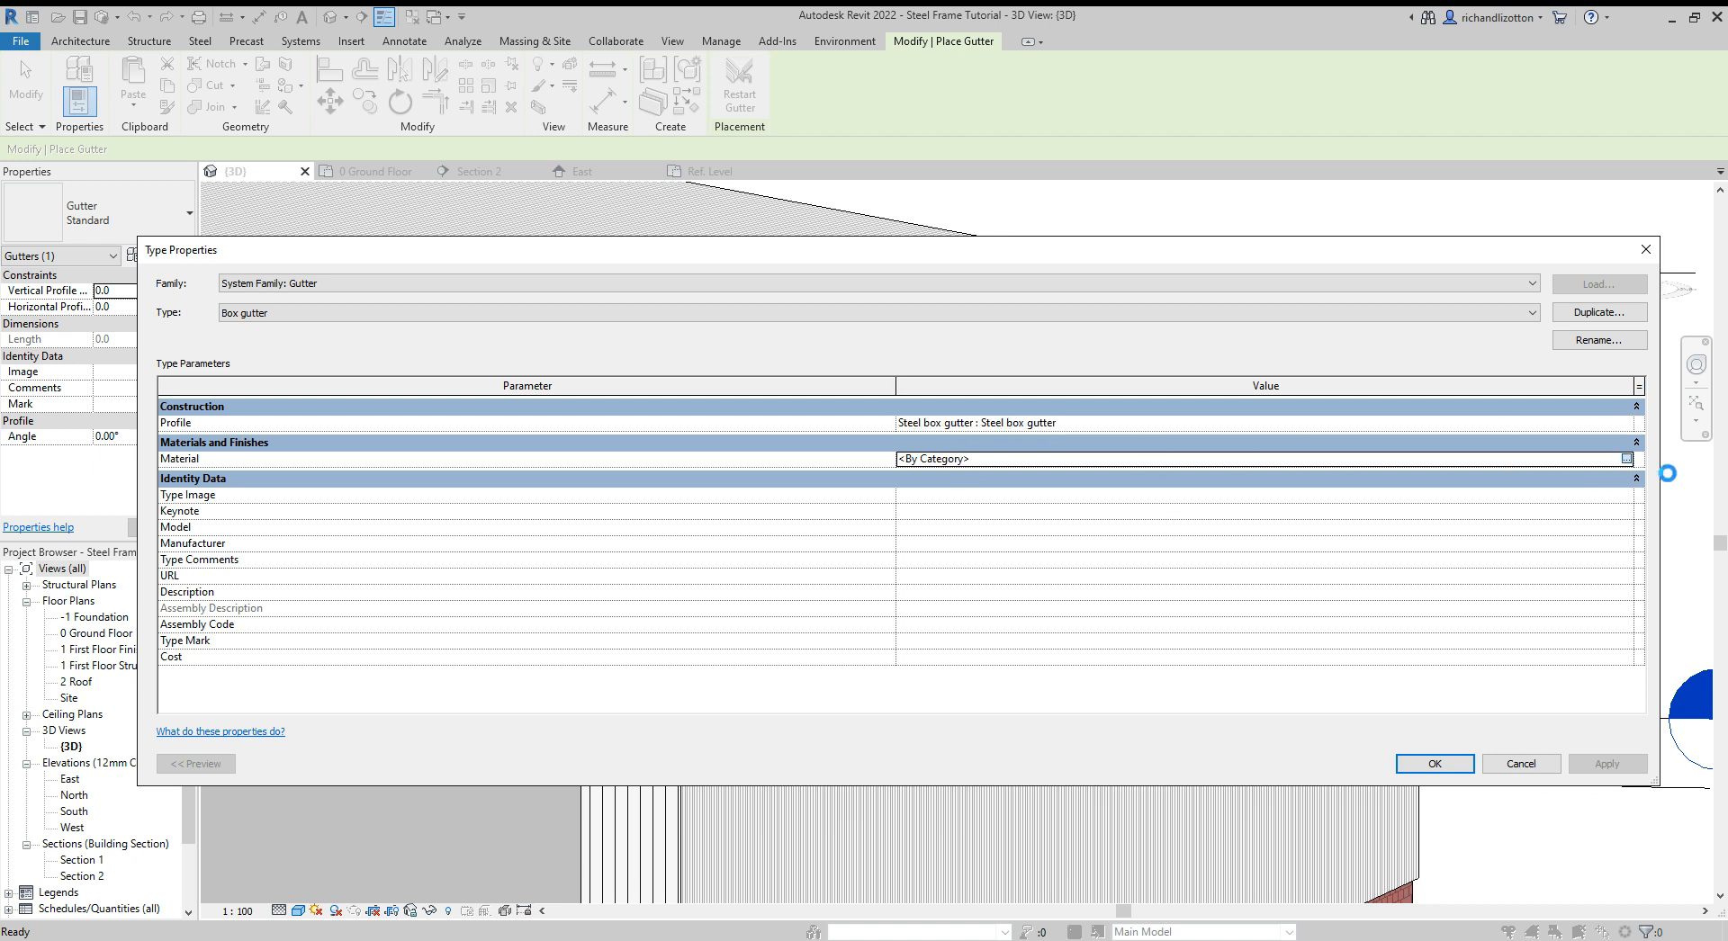
pyautogui.click(1630, 459)
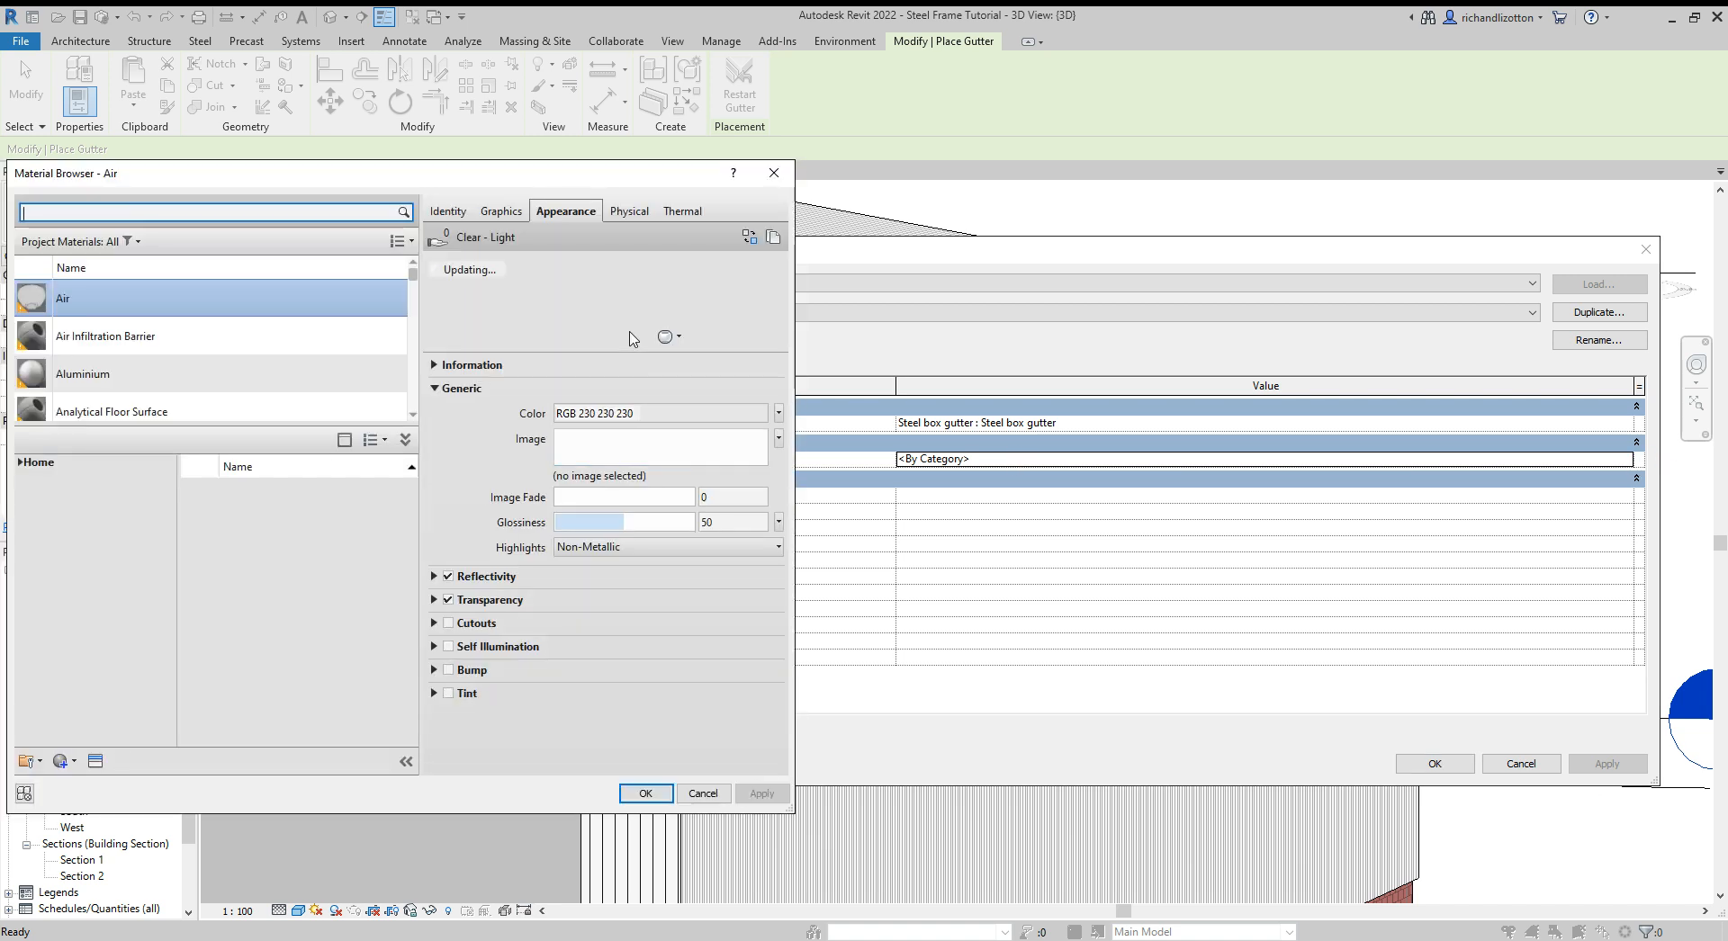
pyautogui.moveTo(564, 306)
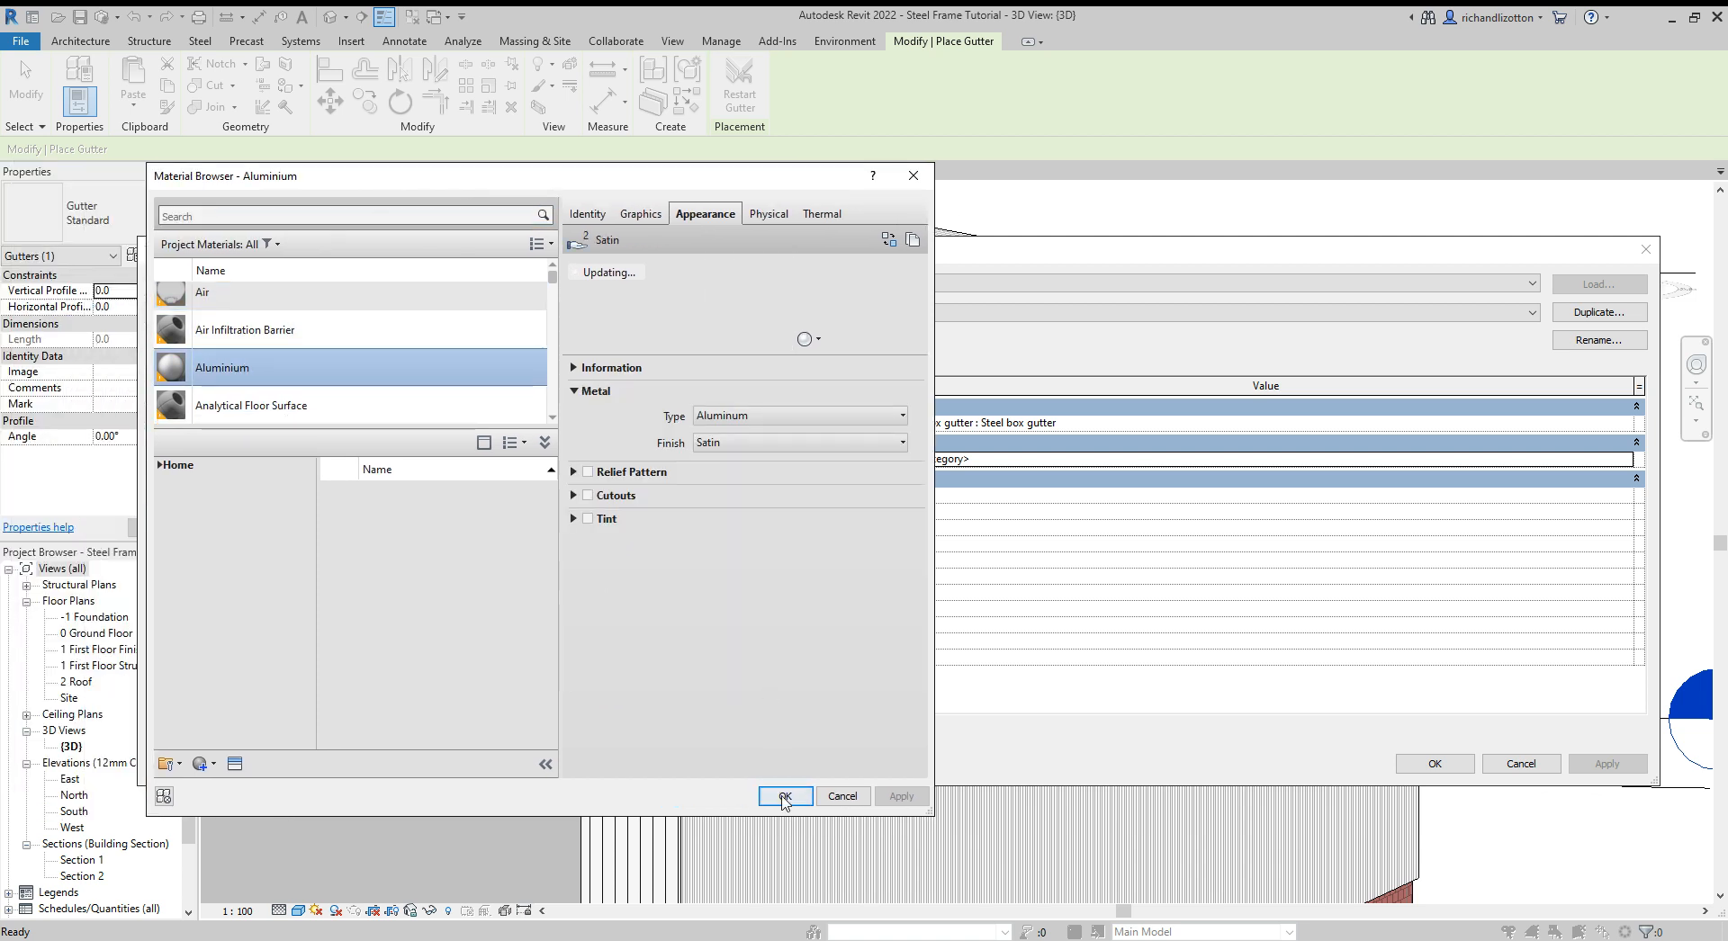
# Step: Assign Aluminium as the Box gutter material and apply the type properties
pyautogui.click(783, 795)
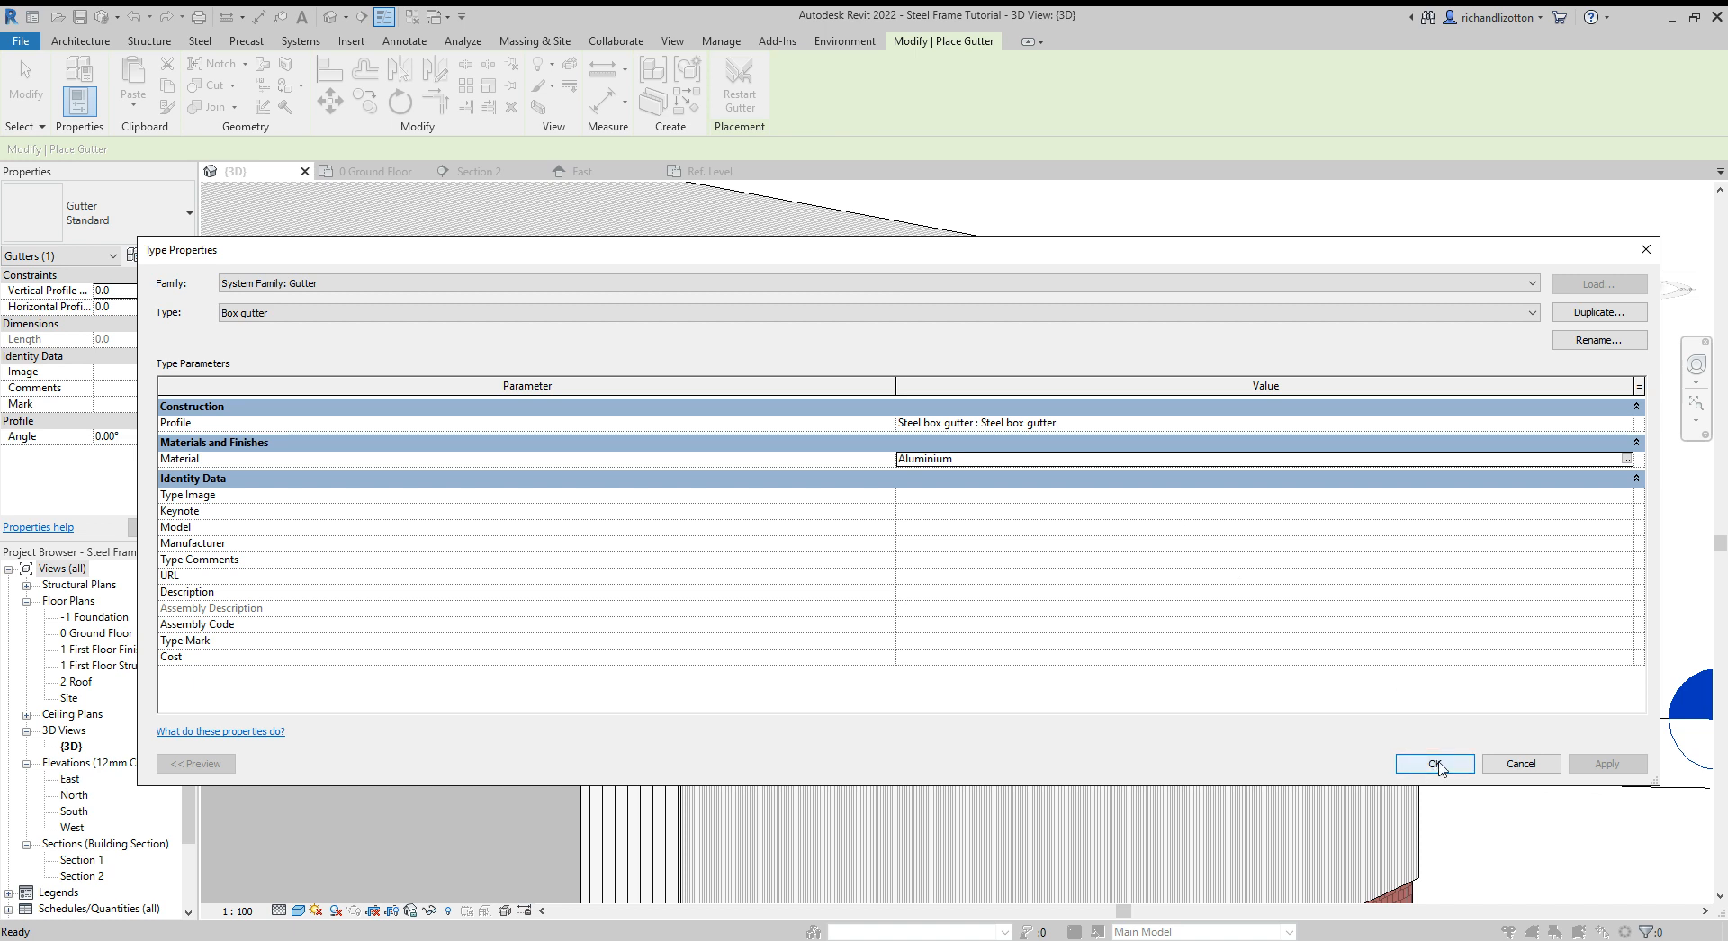
pyautogui.click(1434, 763)
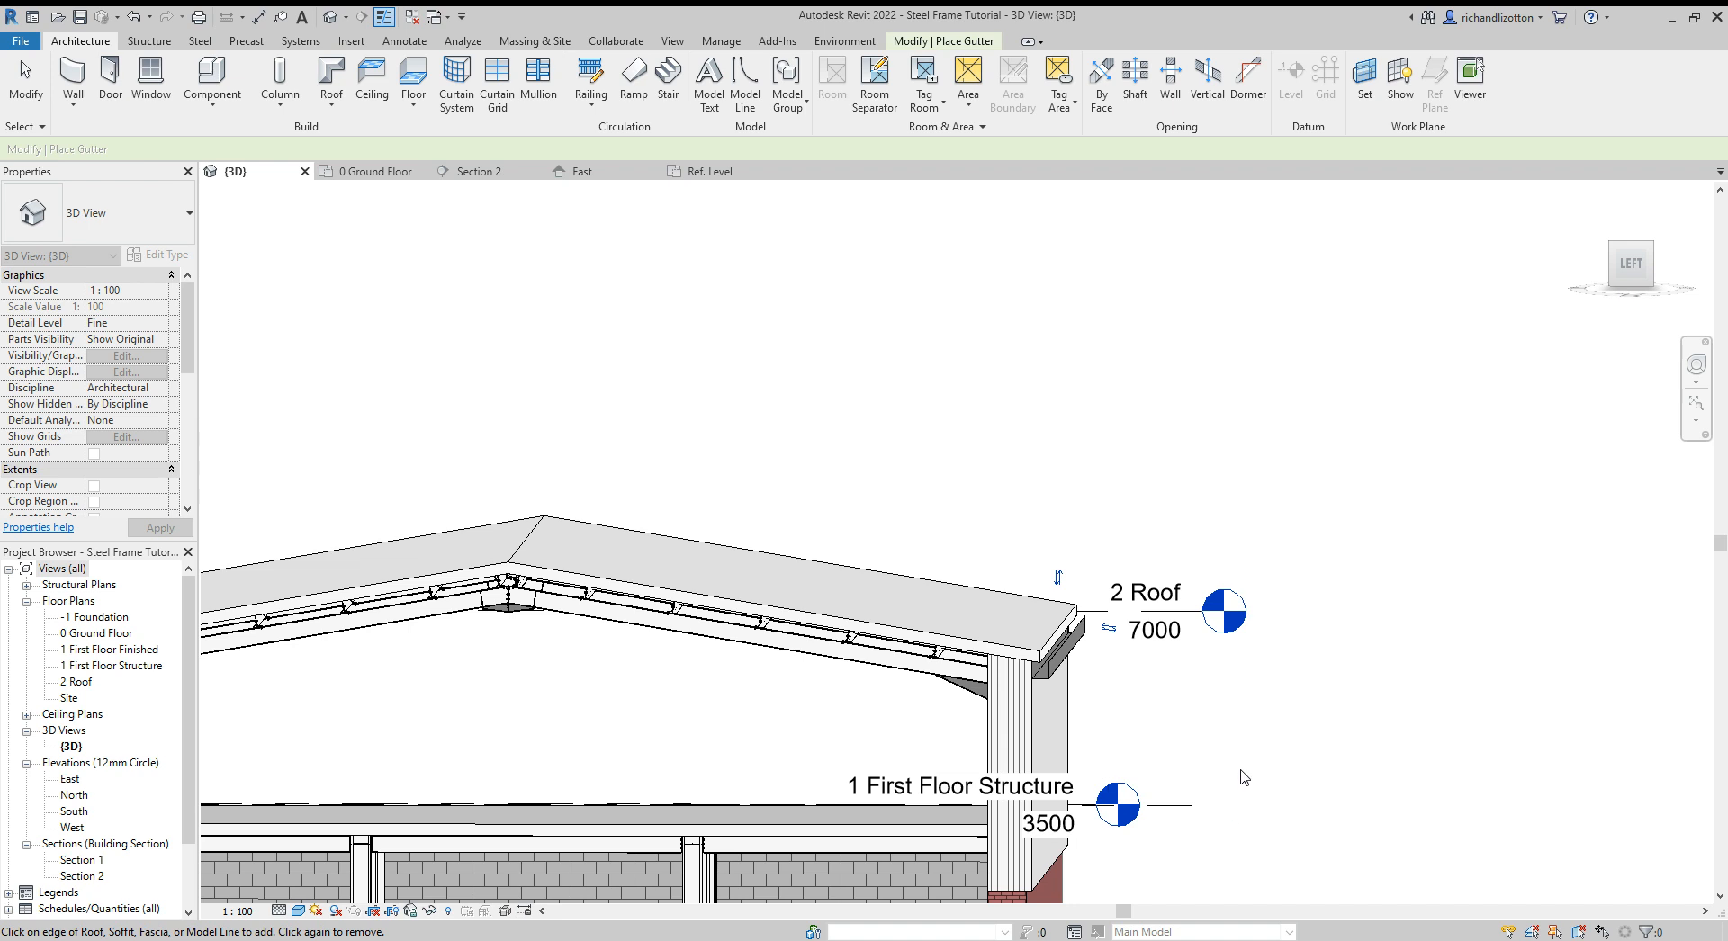
pyautogui.moveTo(1221, 790)
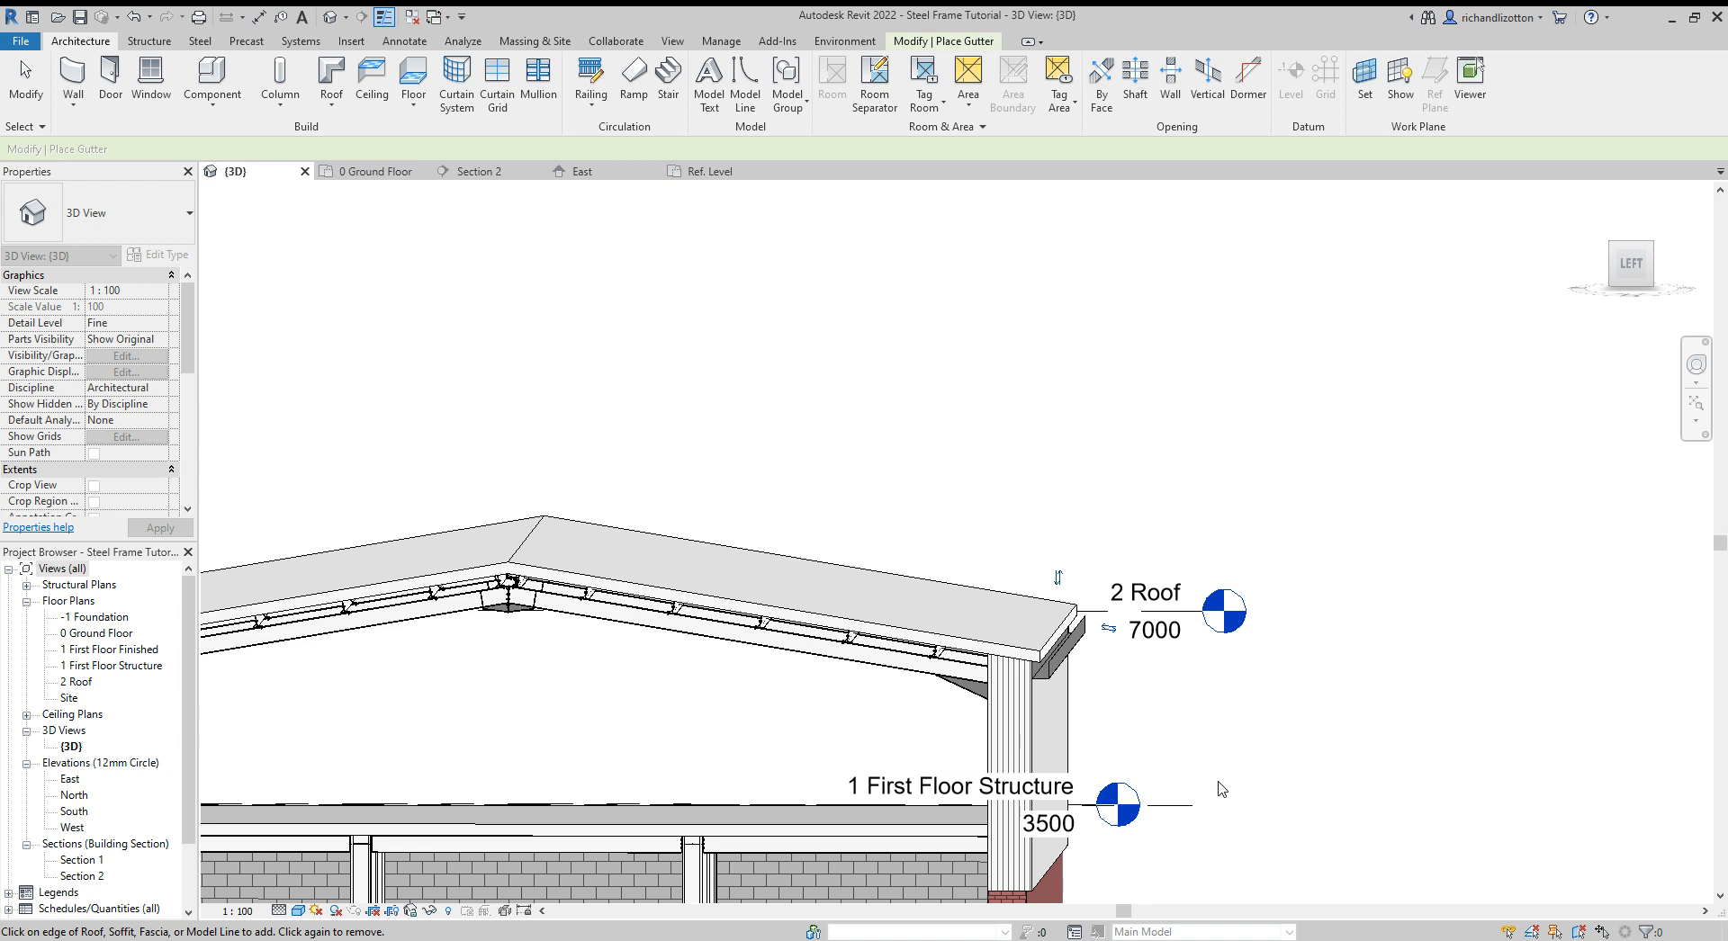
pyautogui.moveTo(1142, 864)
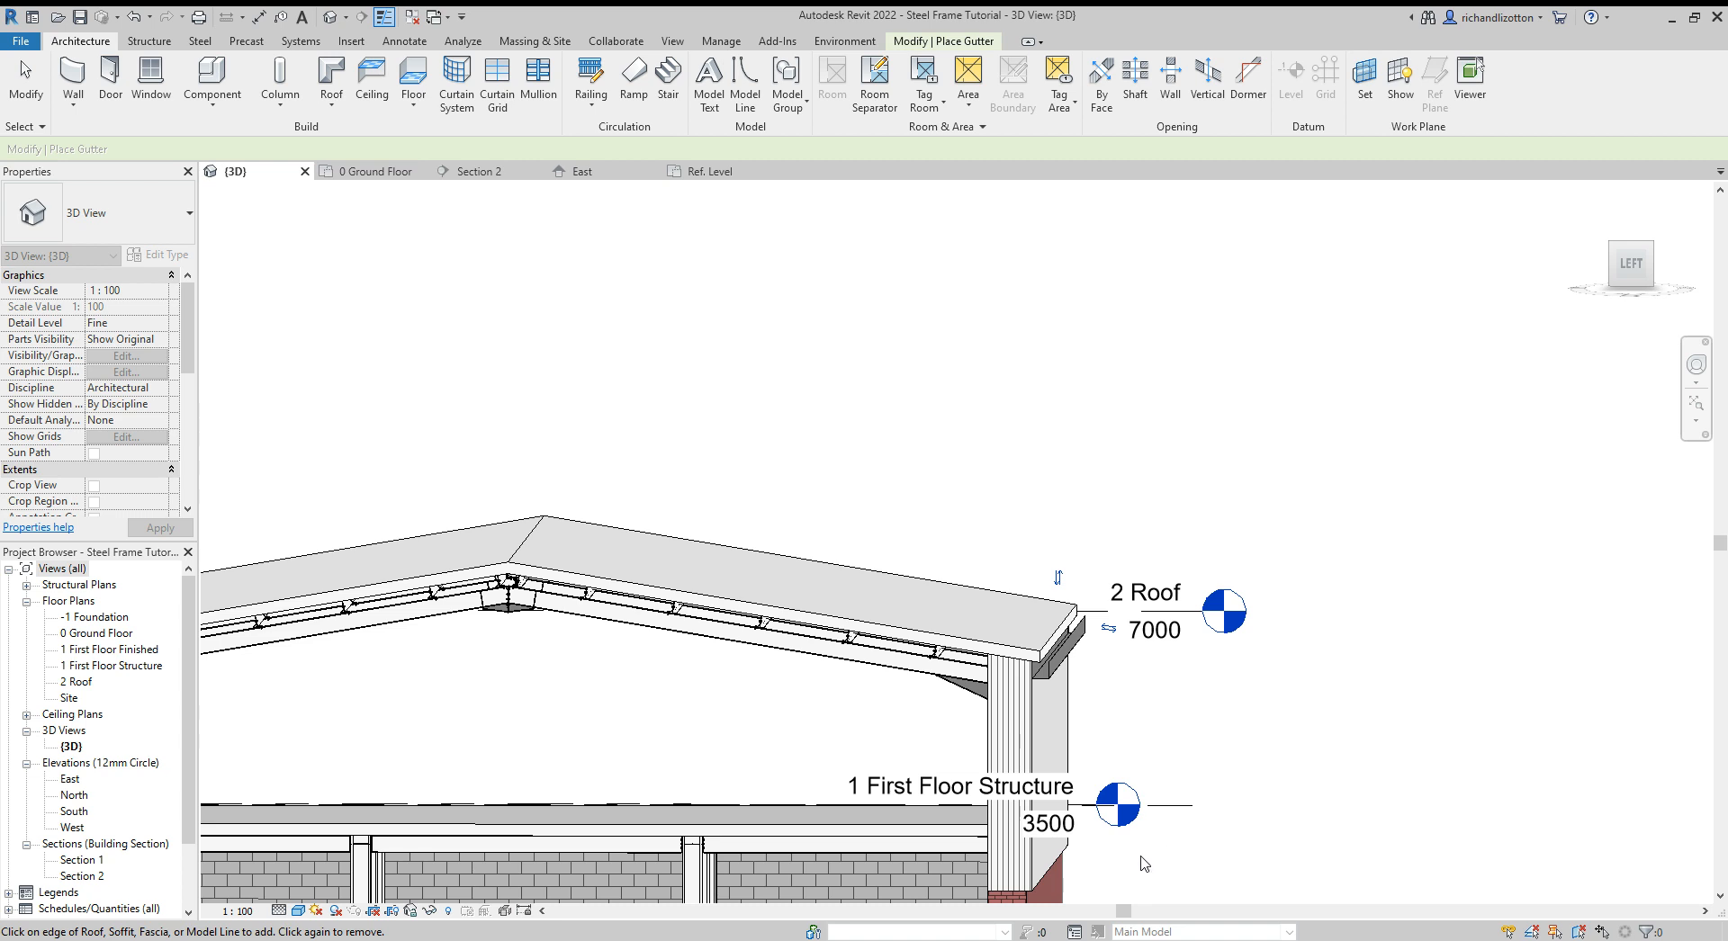